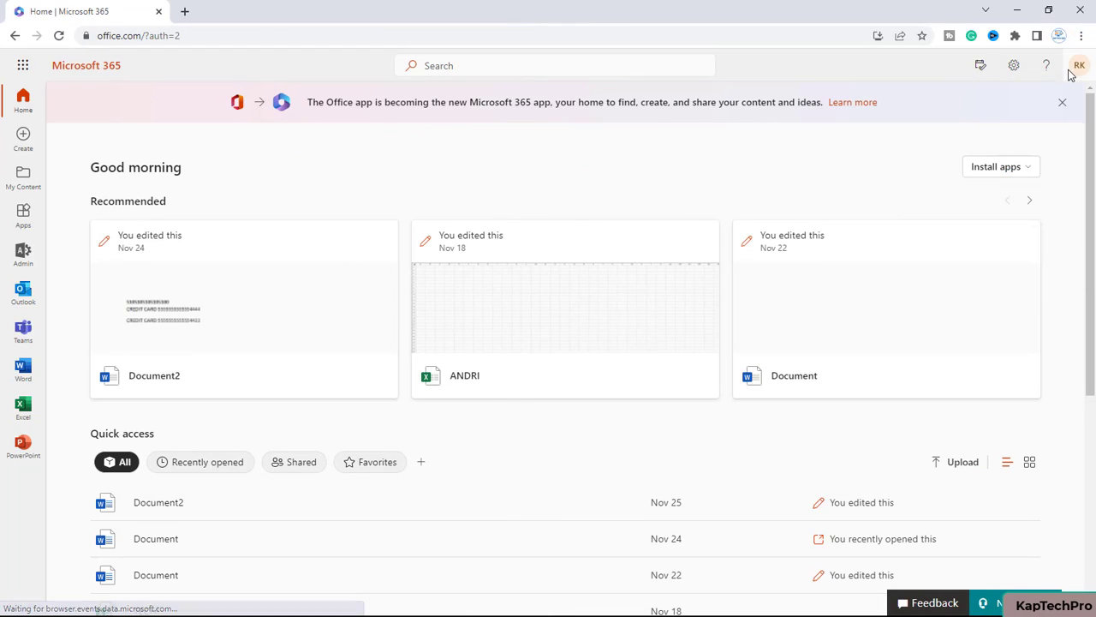
mouse_move(46, 368)
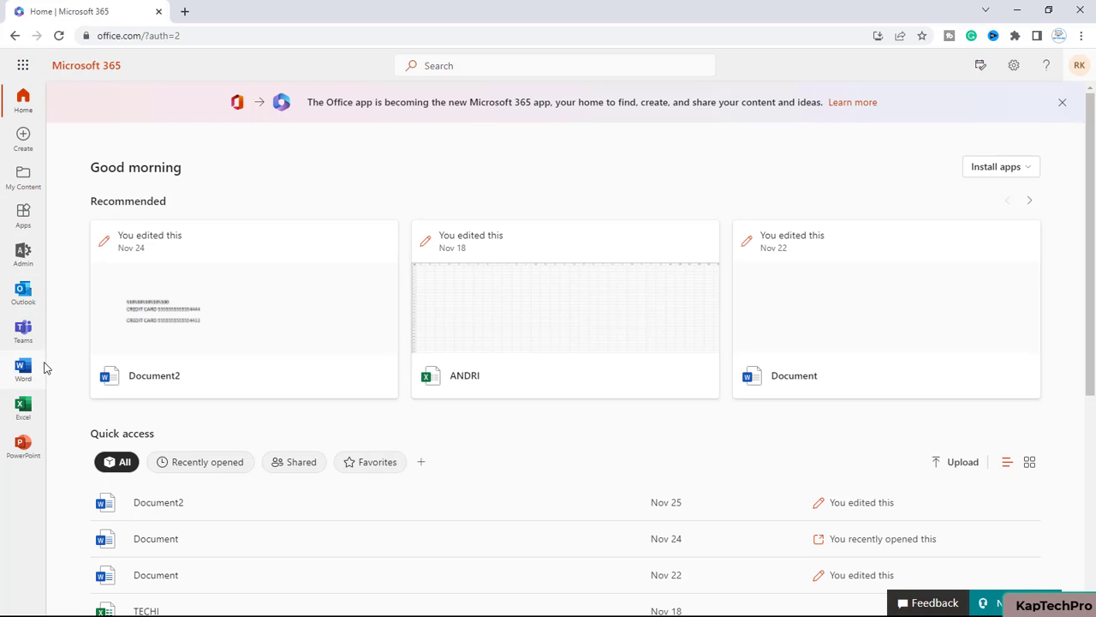
- Open the Admin app from the Microsoft 365 navigation rail in a new tab
click(23, 254)
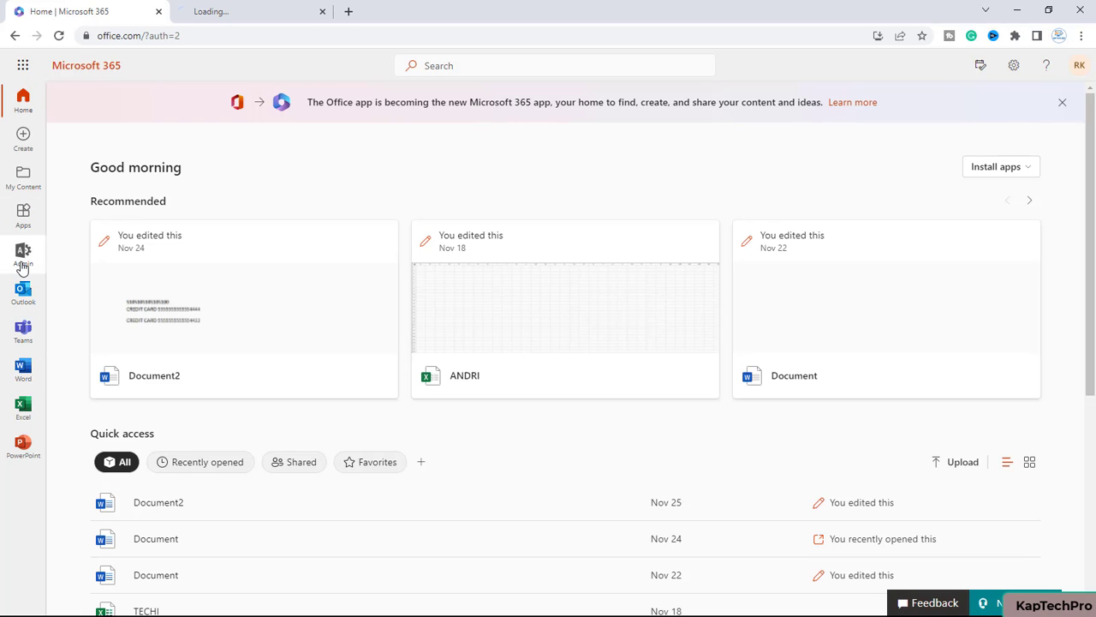
click(23, 254)
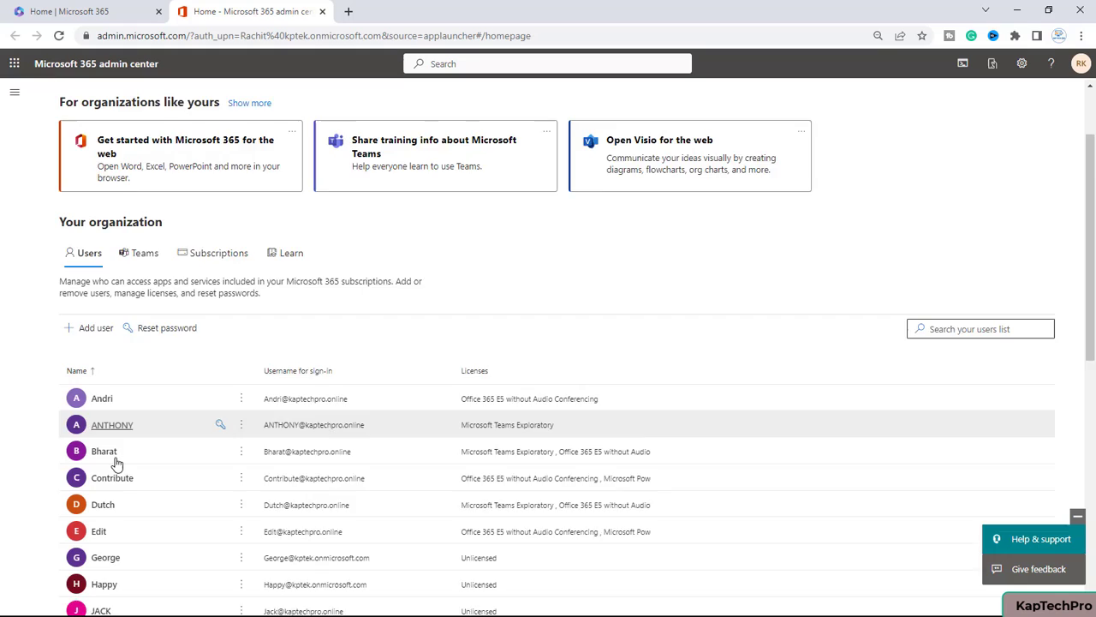
scroll(down, 3)
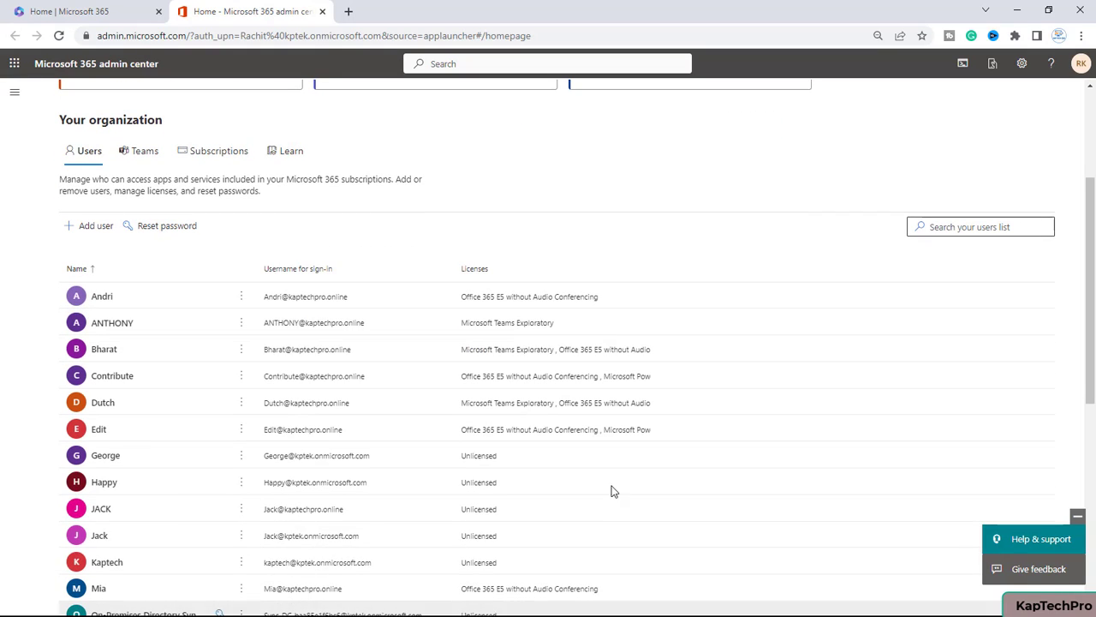
mouse_move(398, 331)
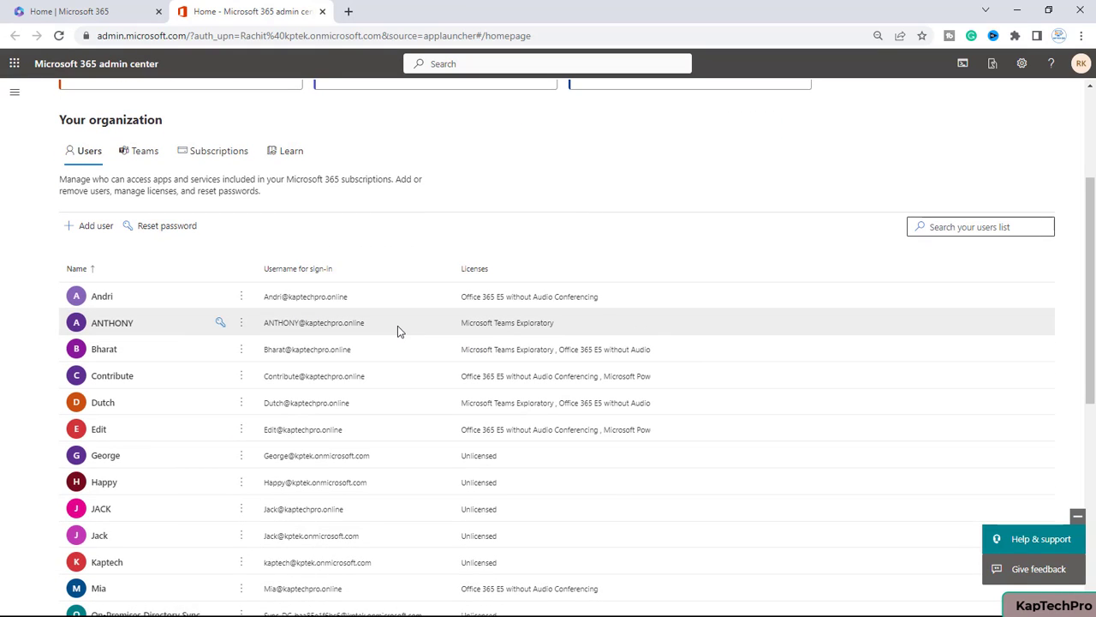
mouse_move(286, 508)
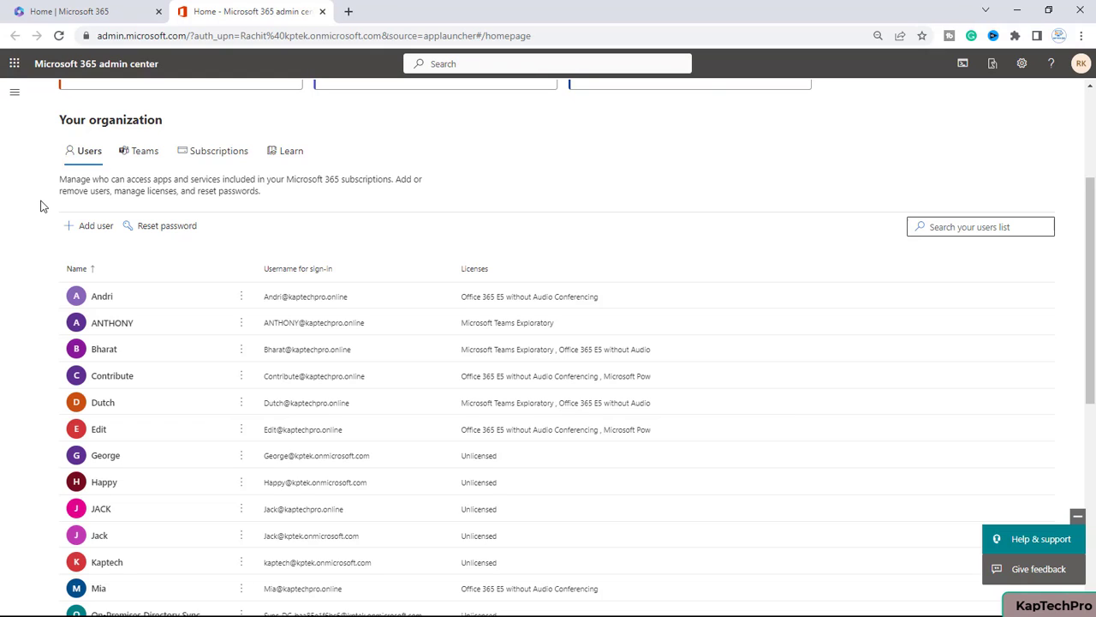
mouse_move(21, 582)
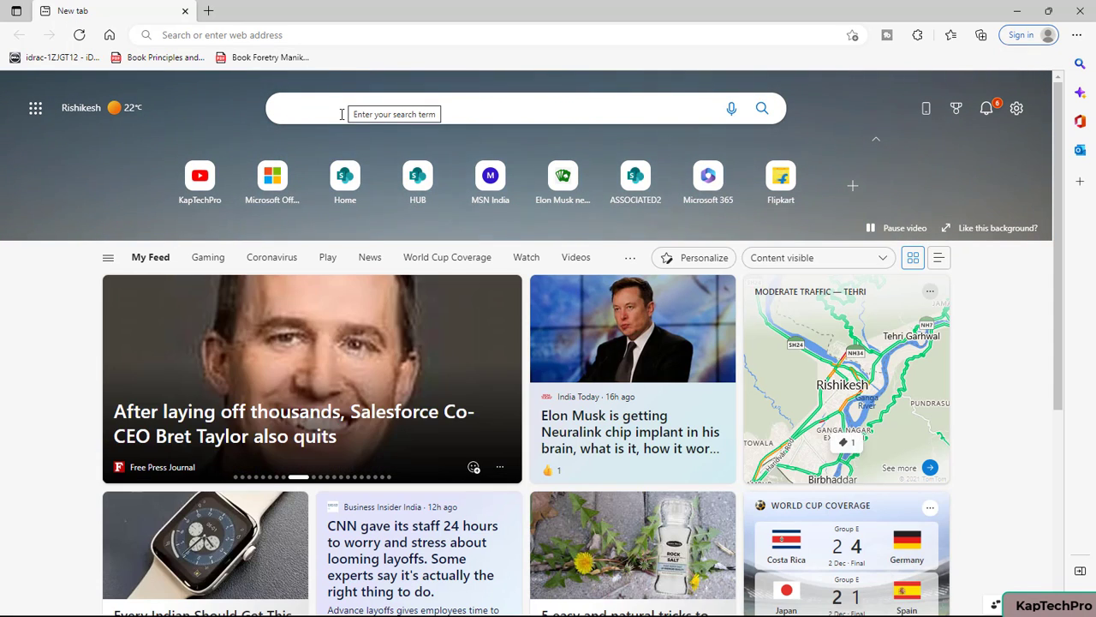
- Search Bing for 'ritika' and view her Organization and Recent files work results
text(ritika)
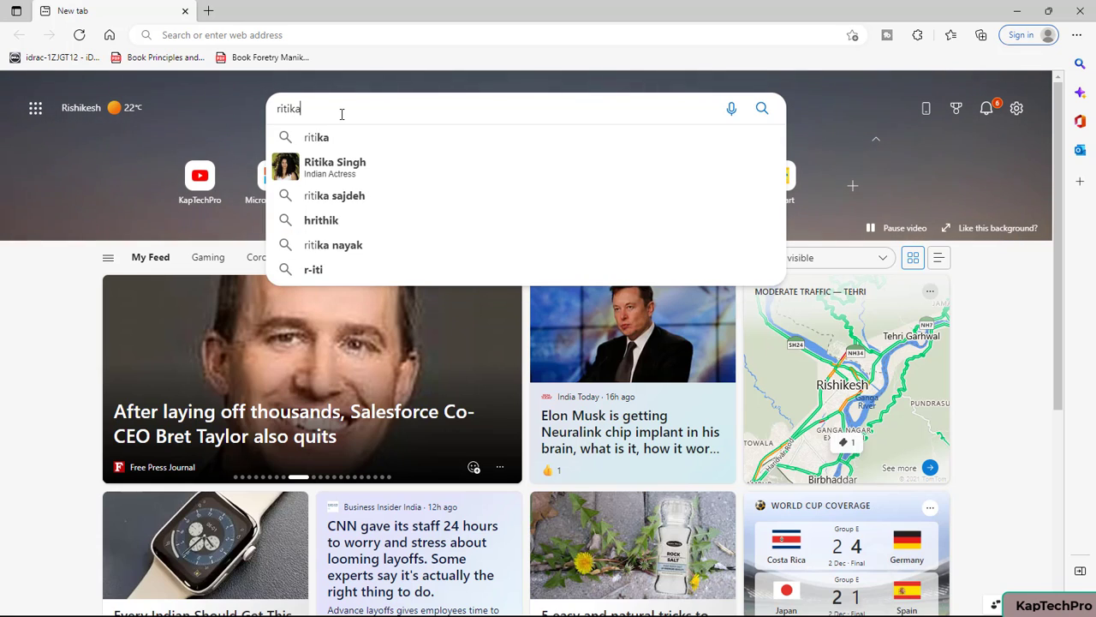
key(Return)
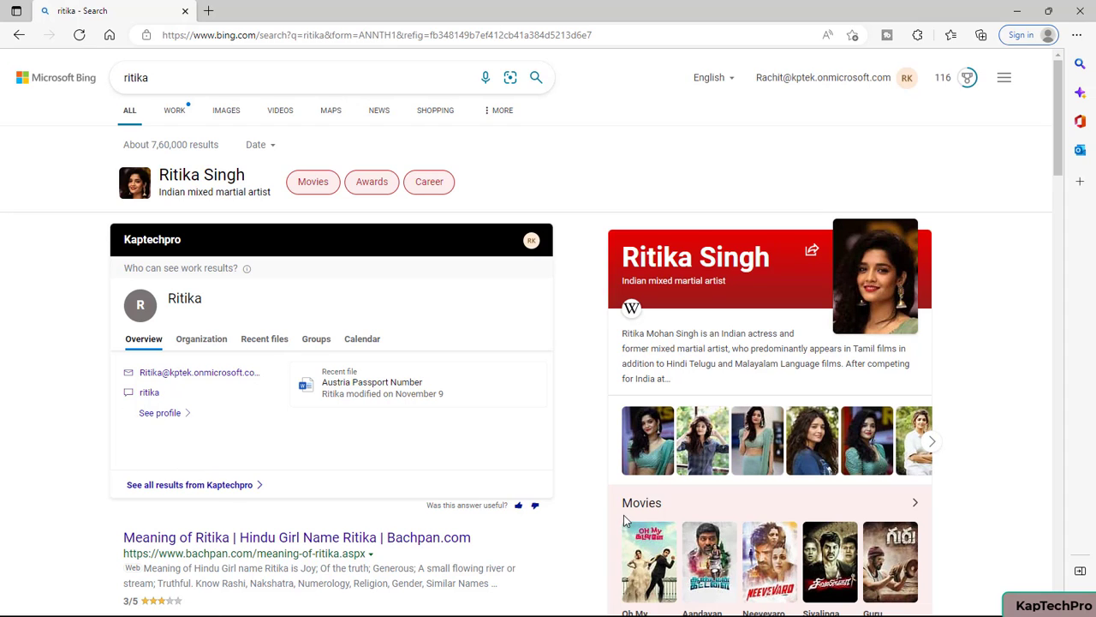
mouse_move(104, 125)
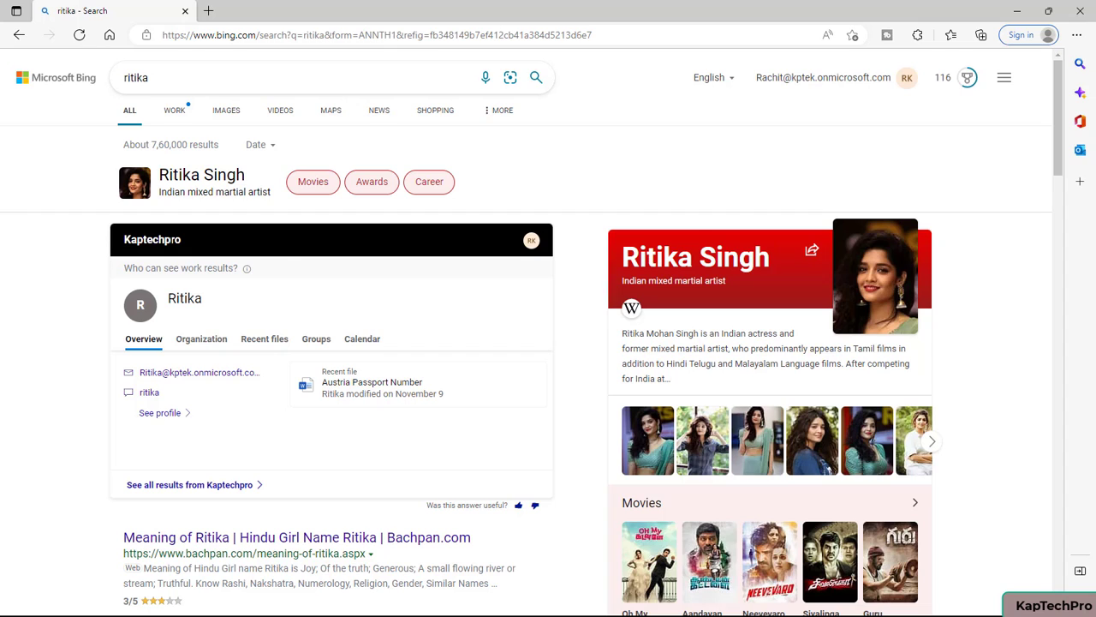
mouse_move(167, 361)
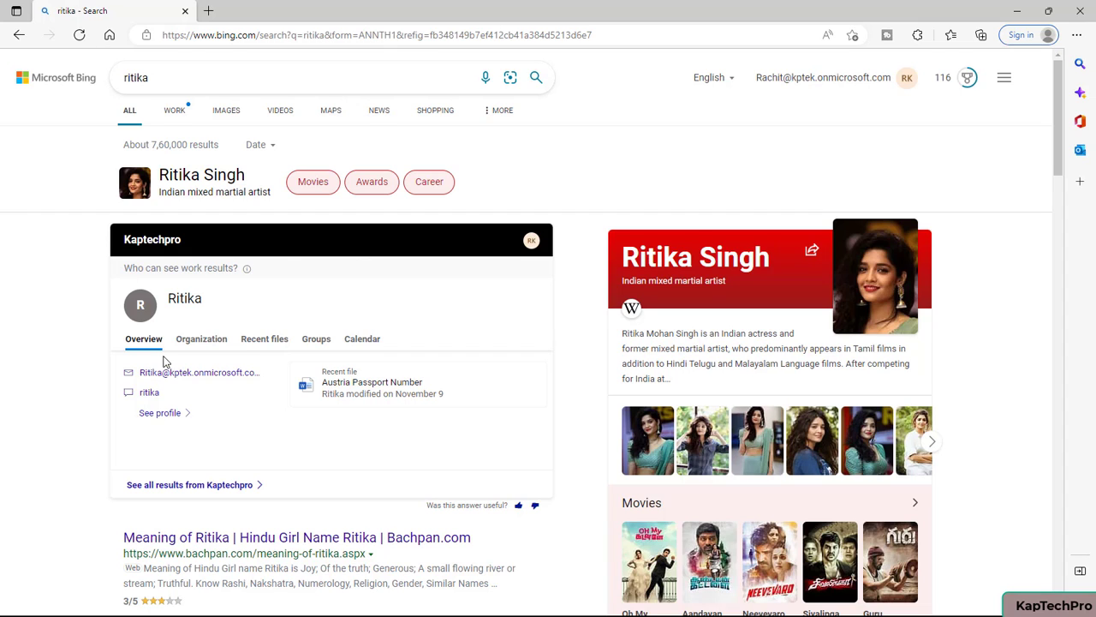
click(201, 338)
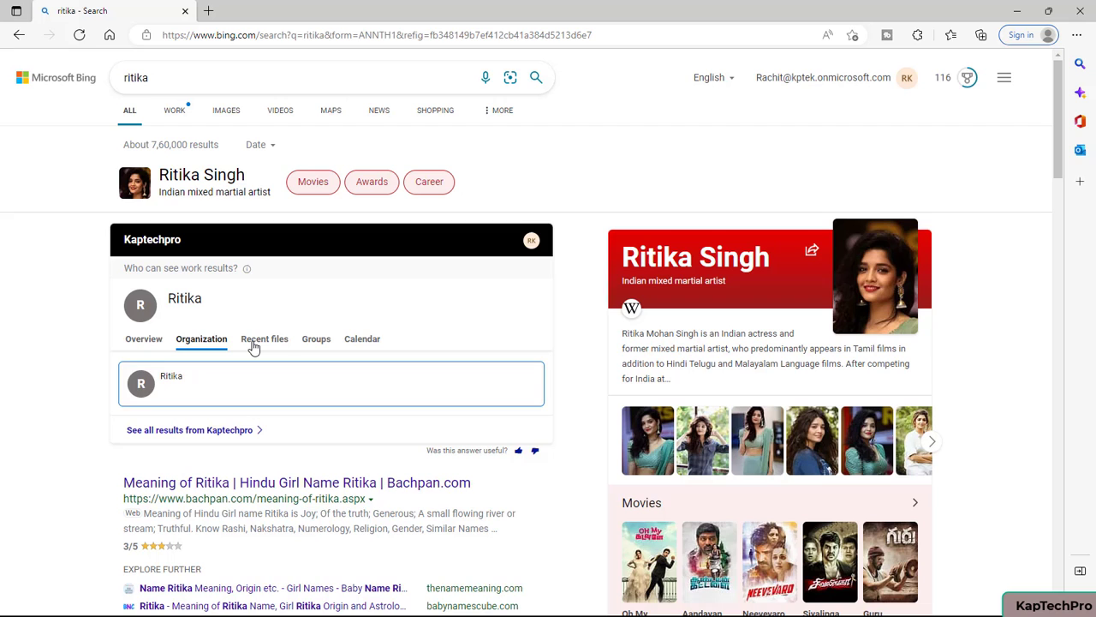
click(264, 339)
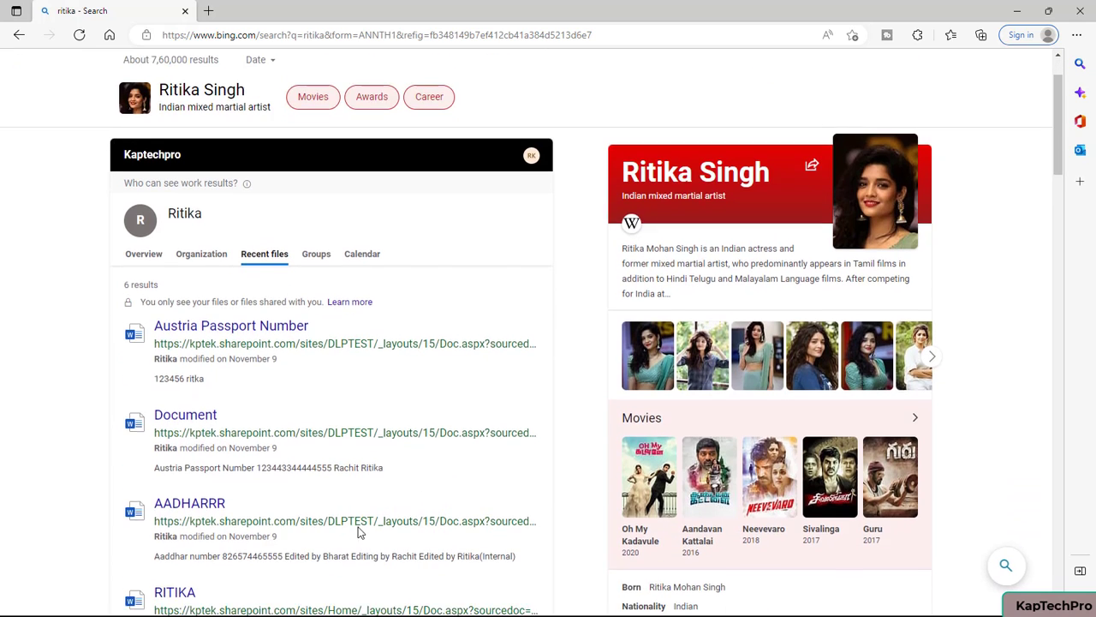
scroll(down, 3)
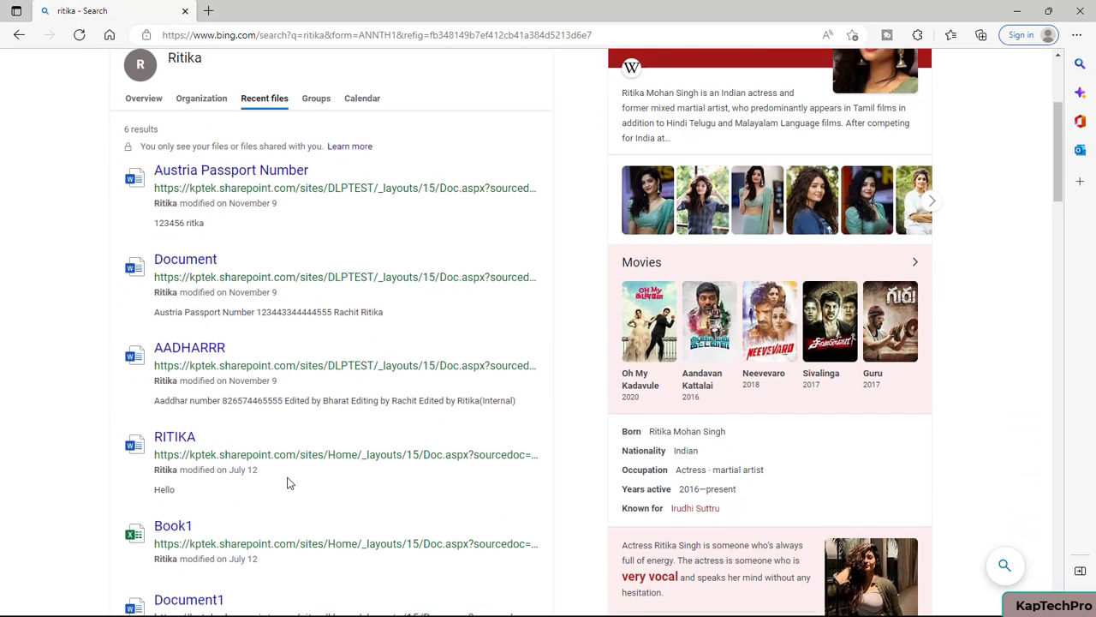
scroll(up, 3)
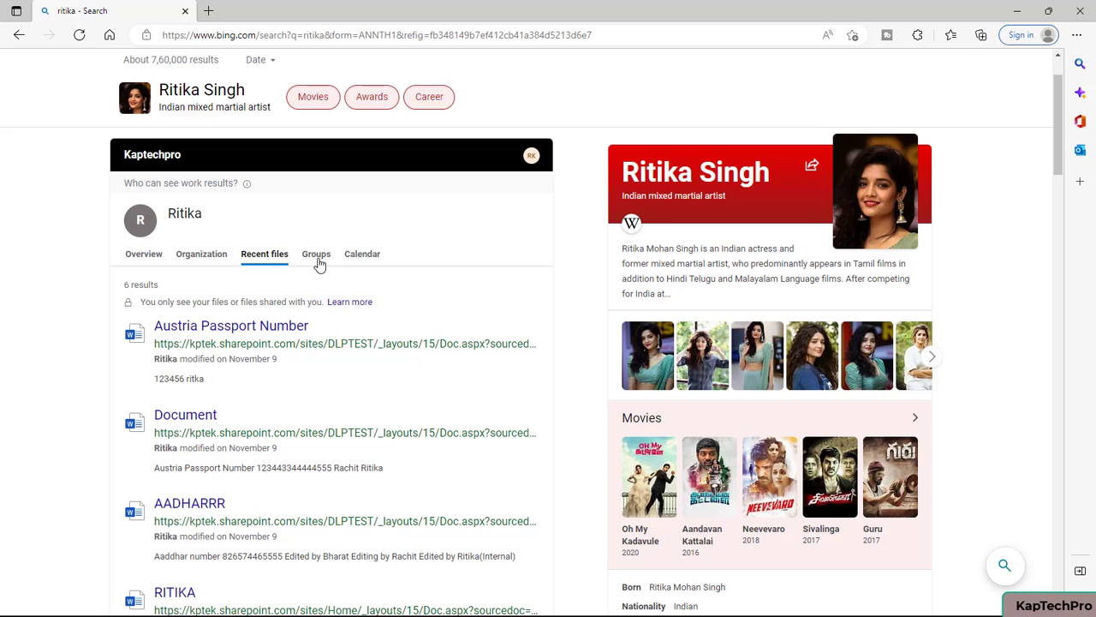
click(316, 253)
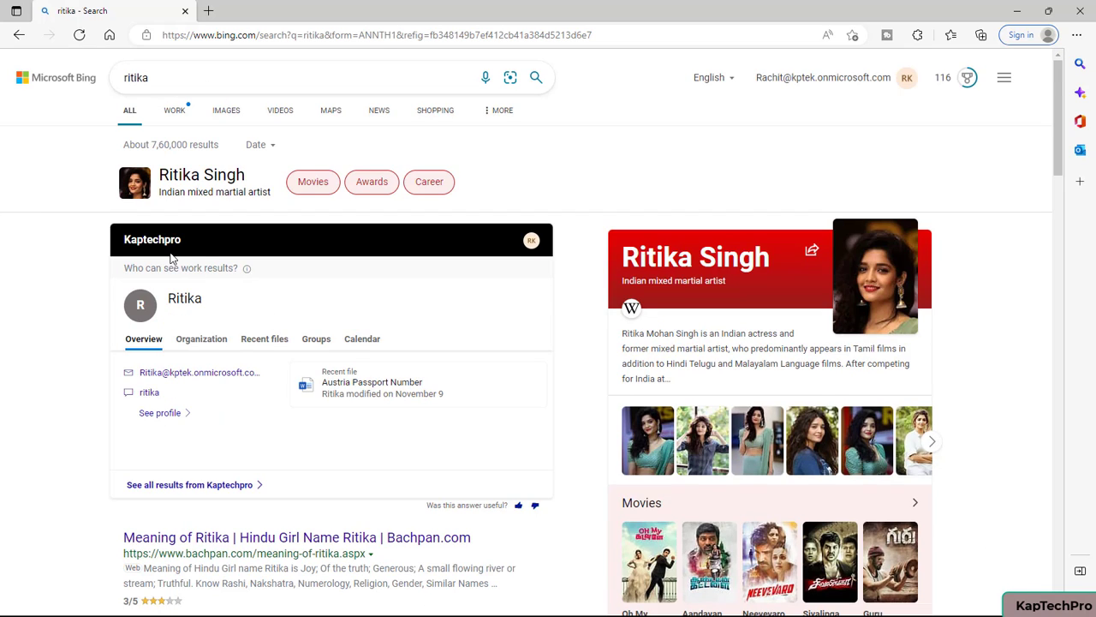
mouse_move(312, 256)
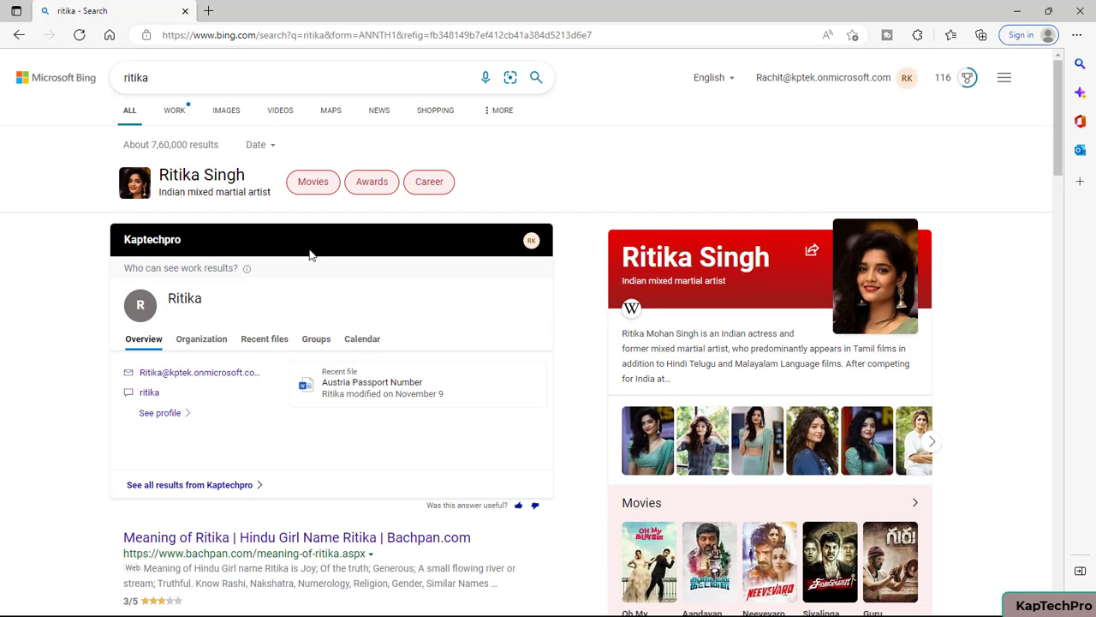
click(223, 77)
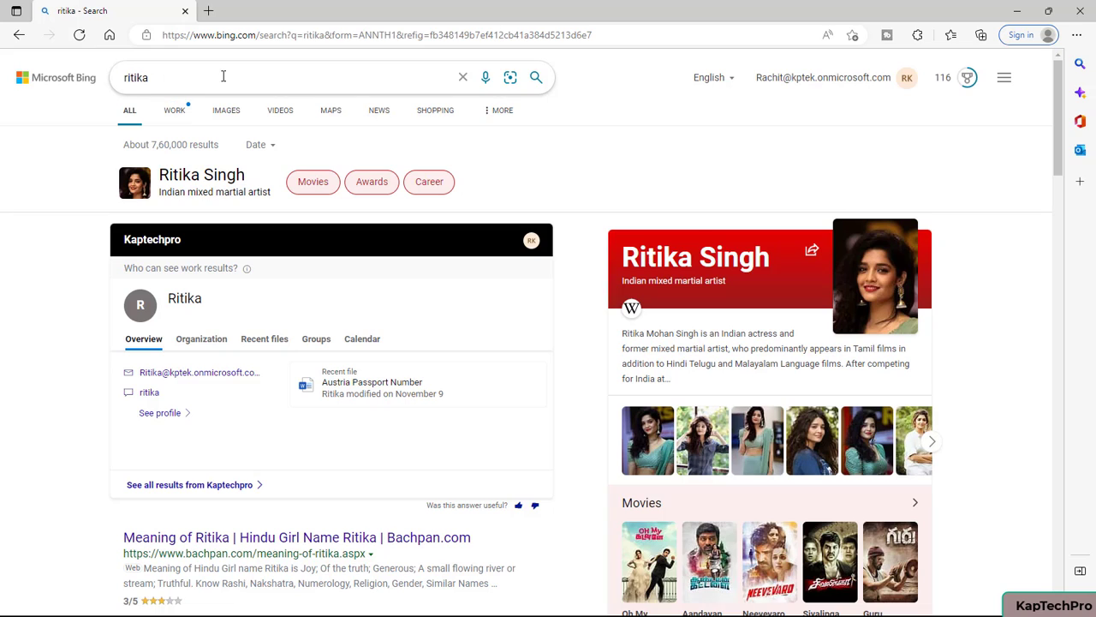
- Replace the query with 'rachit' and show his Organization view in the work card
triple_click(135, 77)
text(ri)
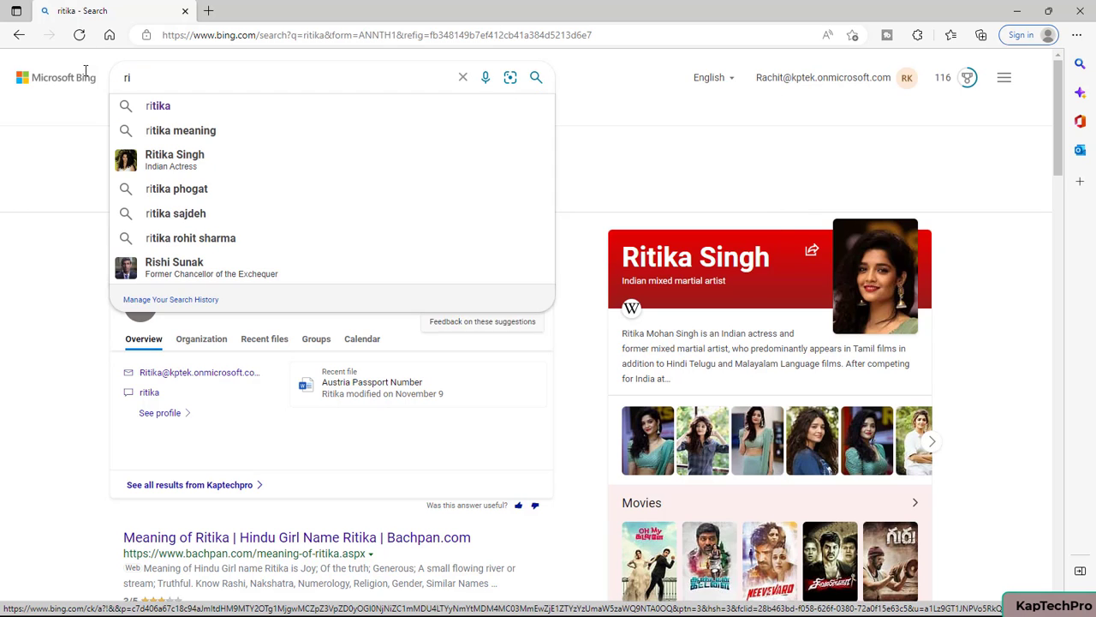
text(rachit)
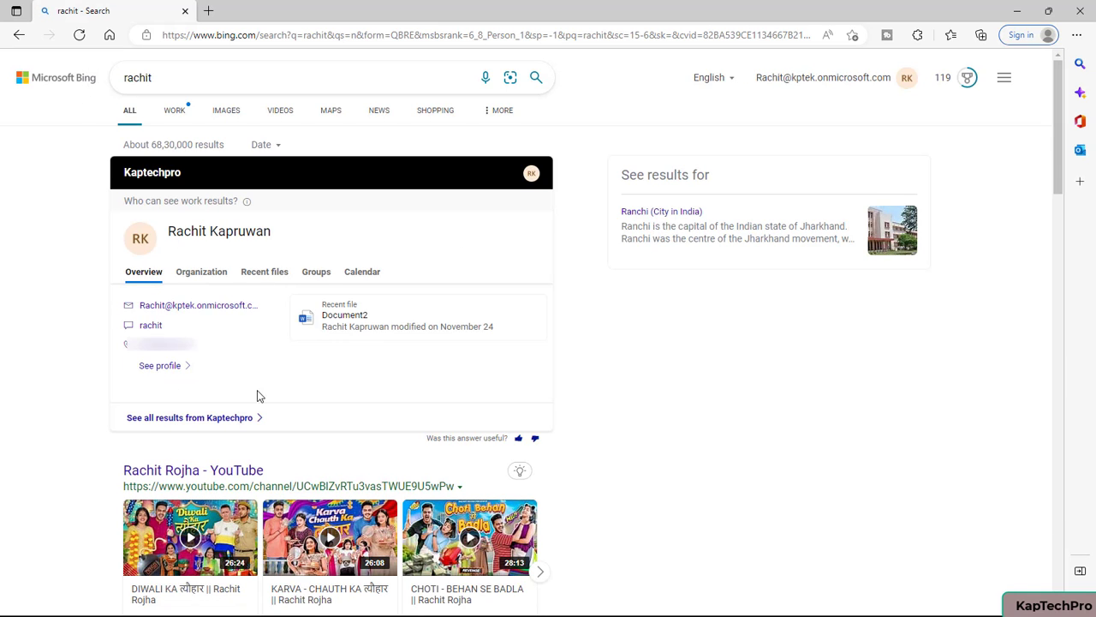
mouse_move(144, 321)
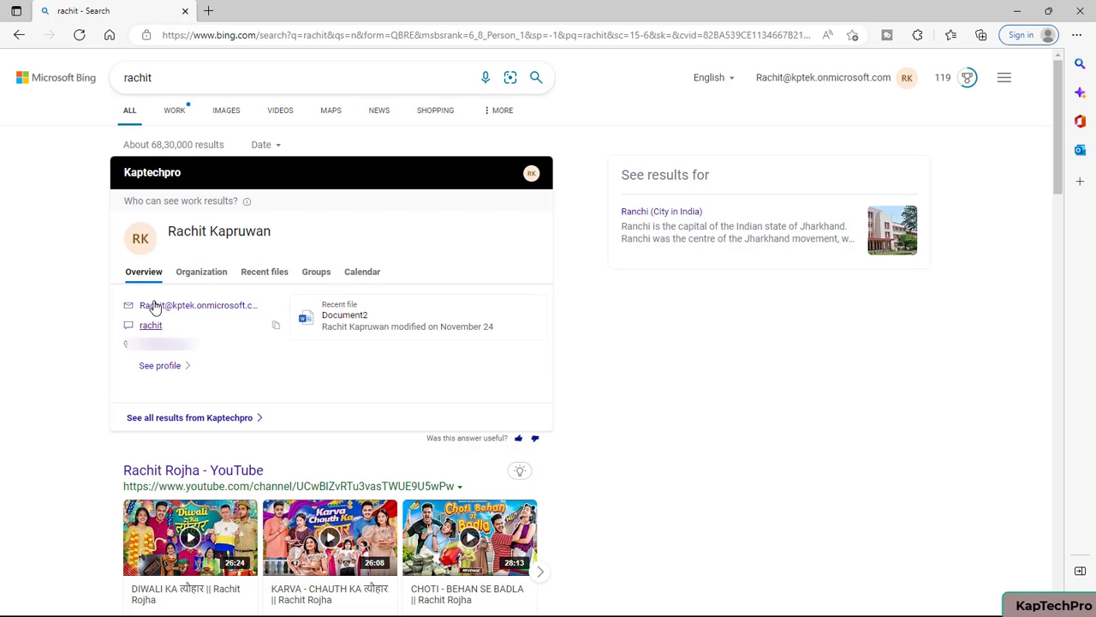
click(202, 271)
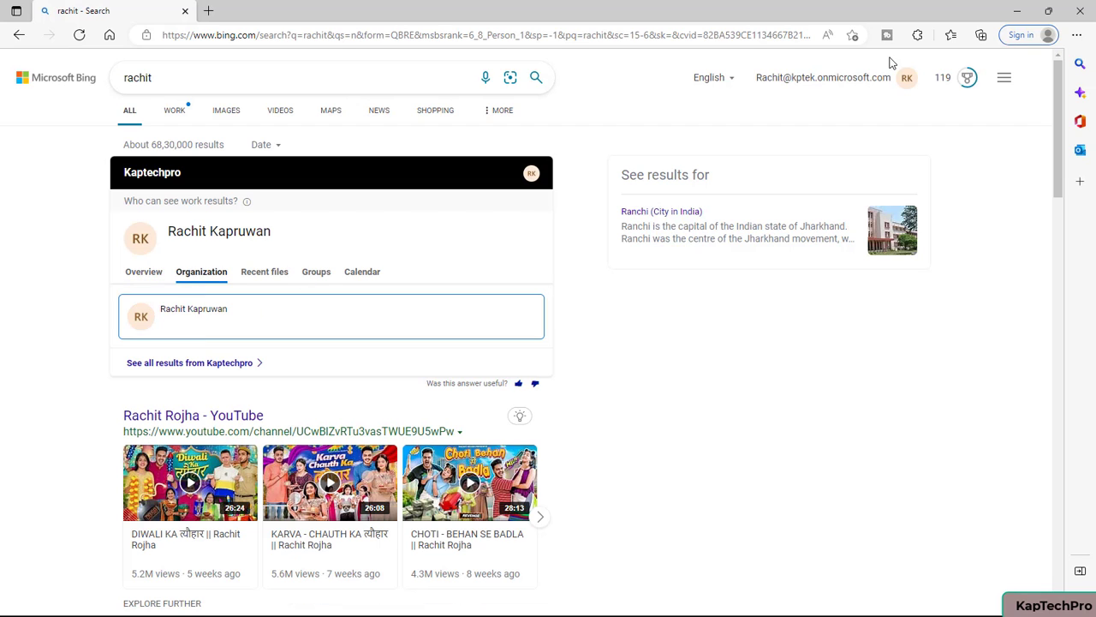
mouse_move(144, 258)
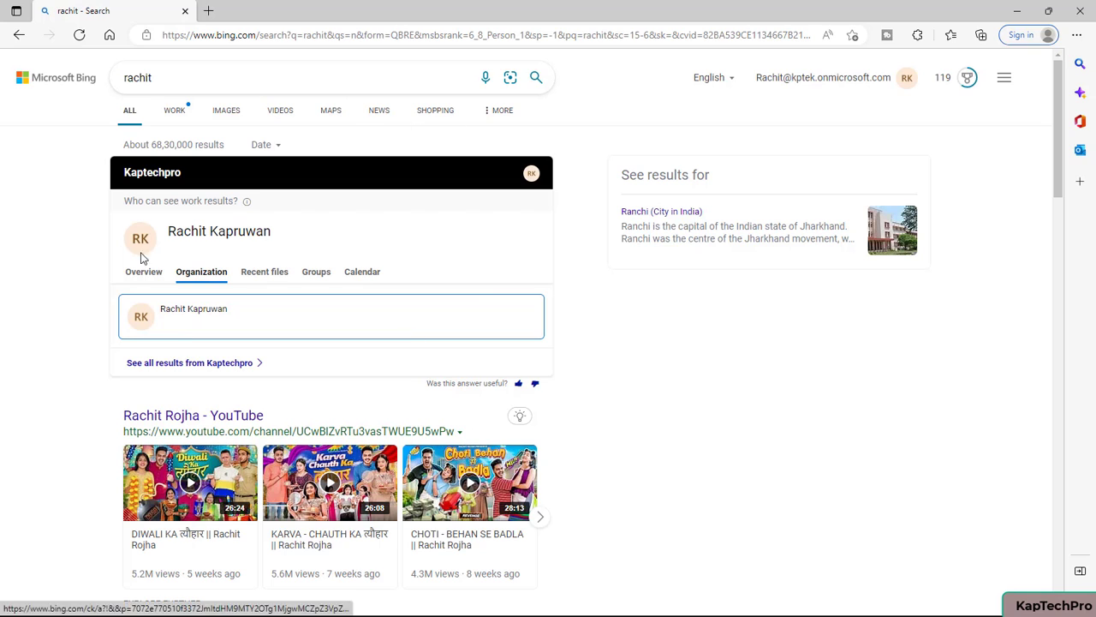
mouse_move(808, 93)
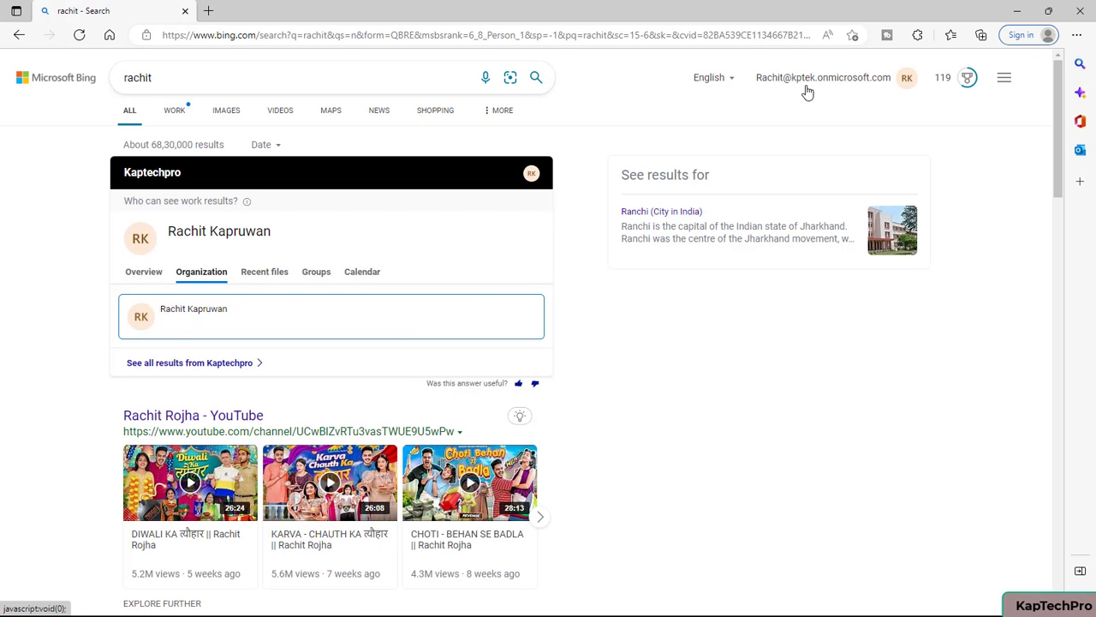
mouse_move(101, 204)
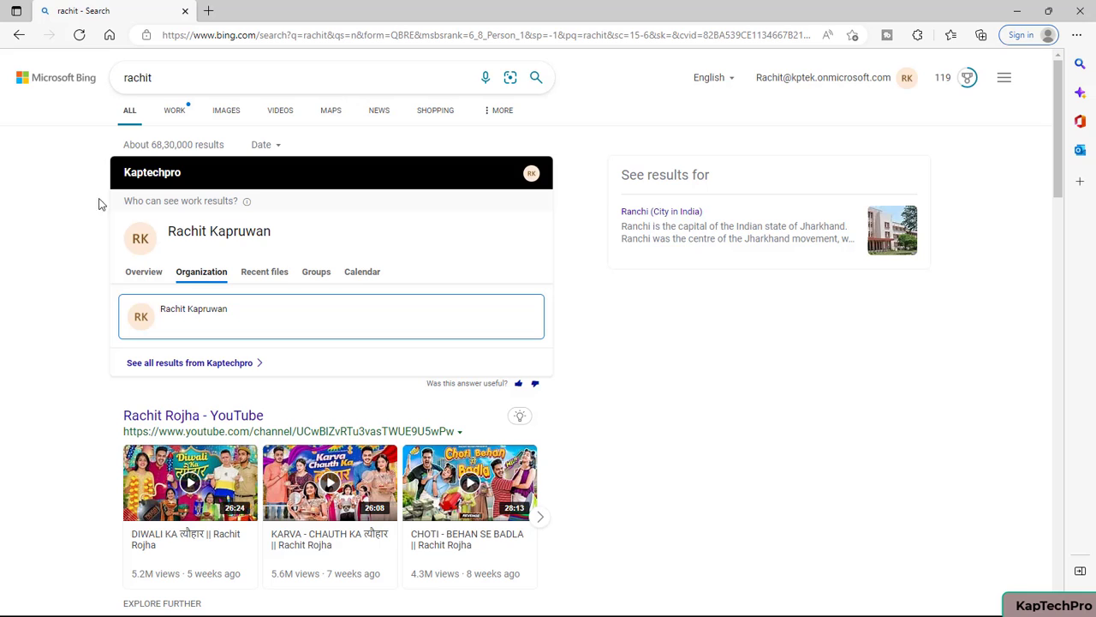
mouse_move(91, 159)
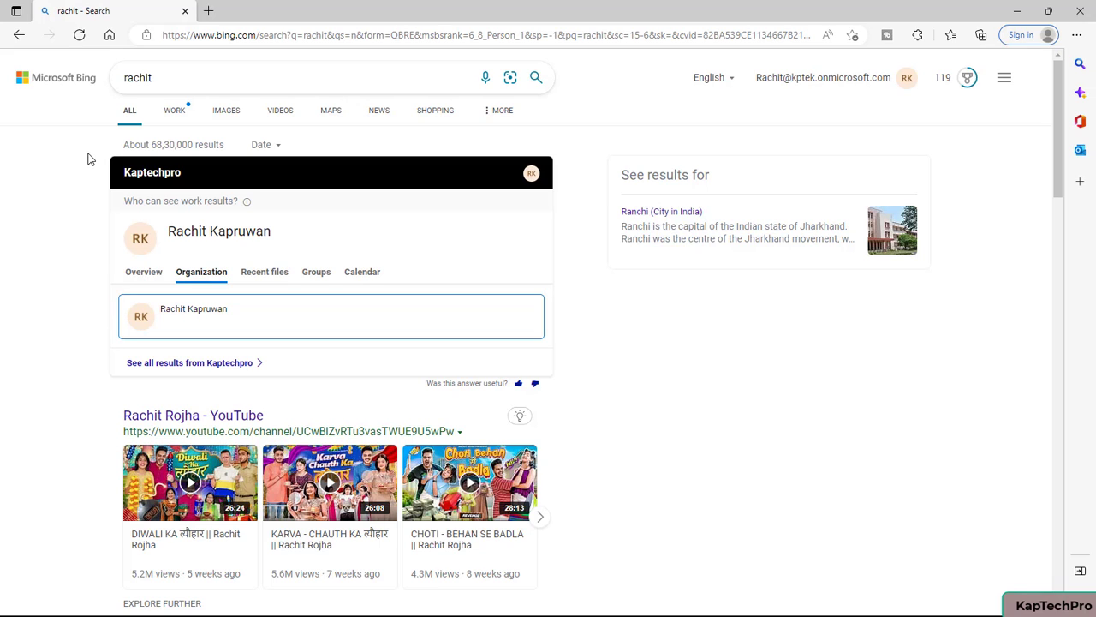
mouse_move(411, 356)
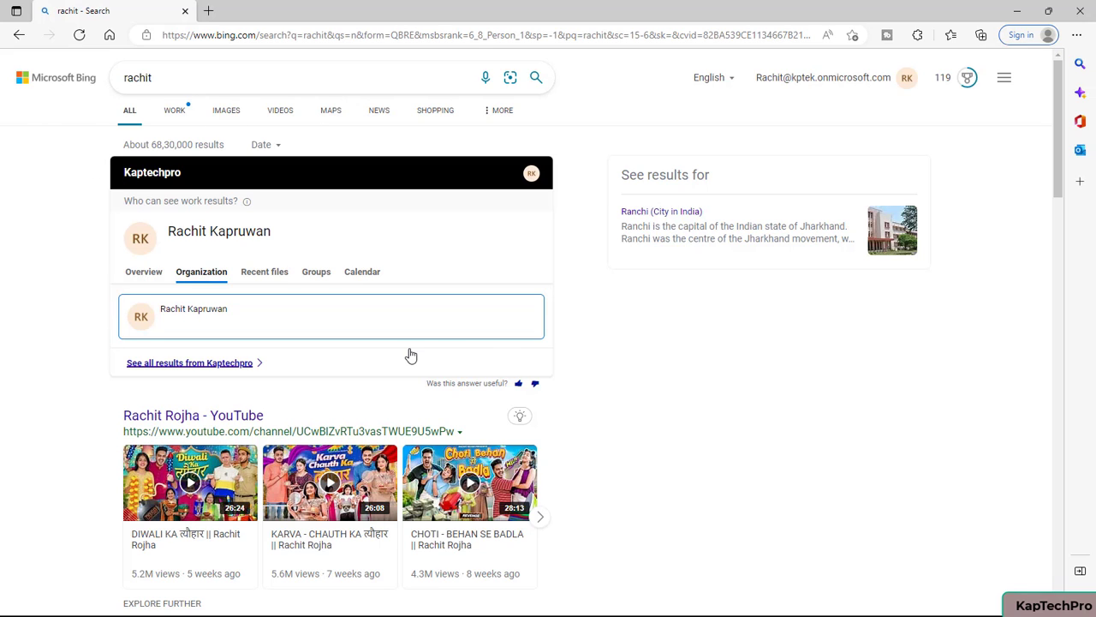
mouse_move(632, 65)
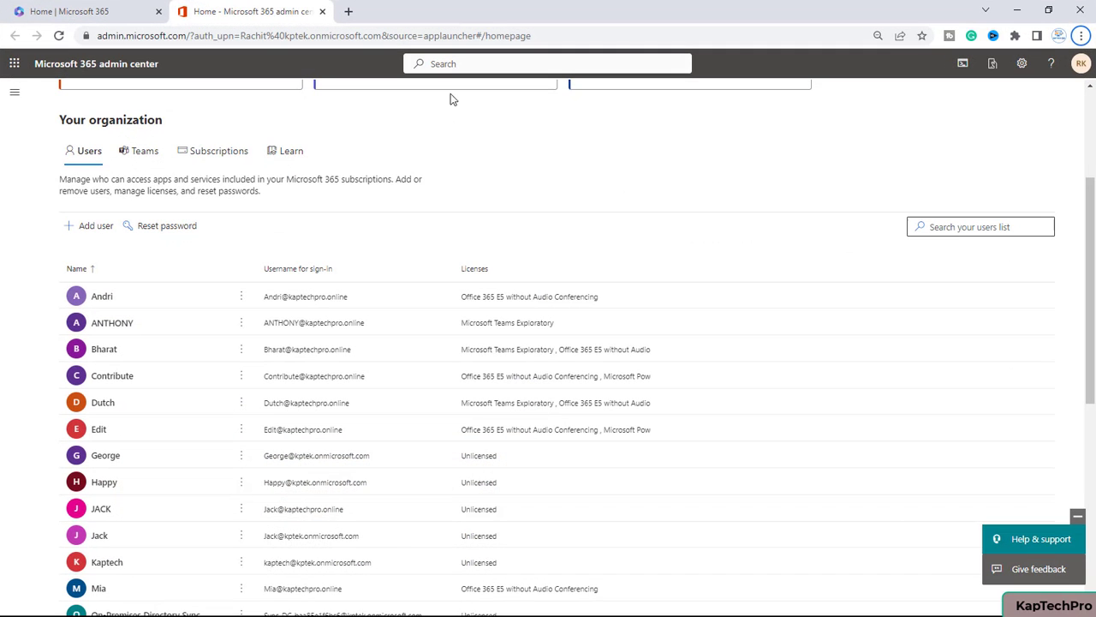
- Navigate through Show all and Settings to the Org settings page
scroll(up, 3)
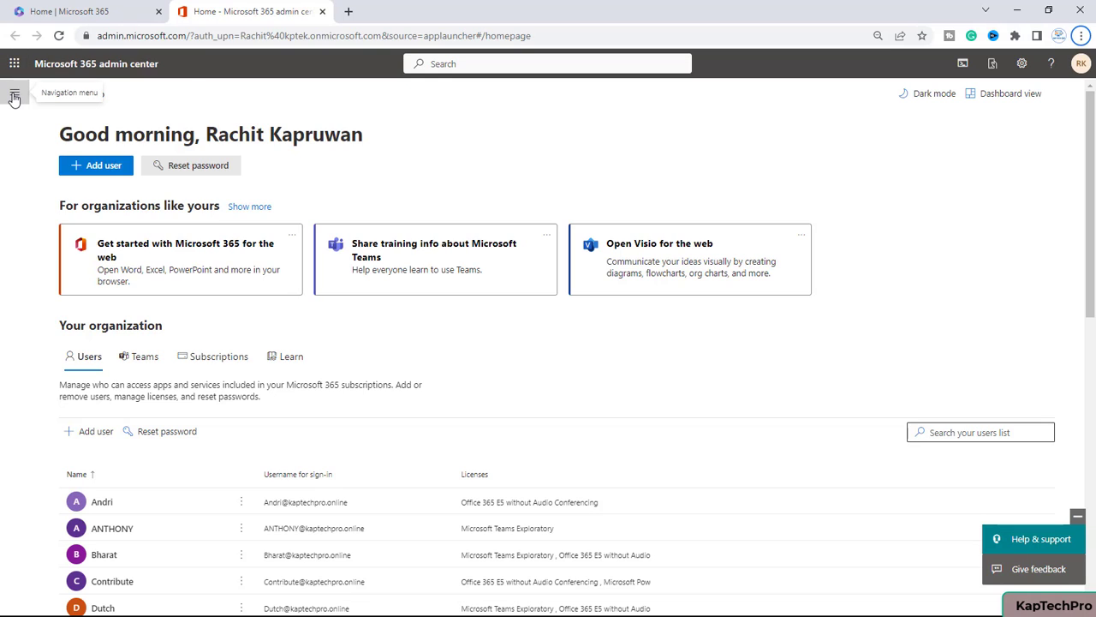
click(14, 93)
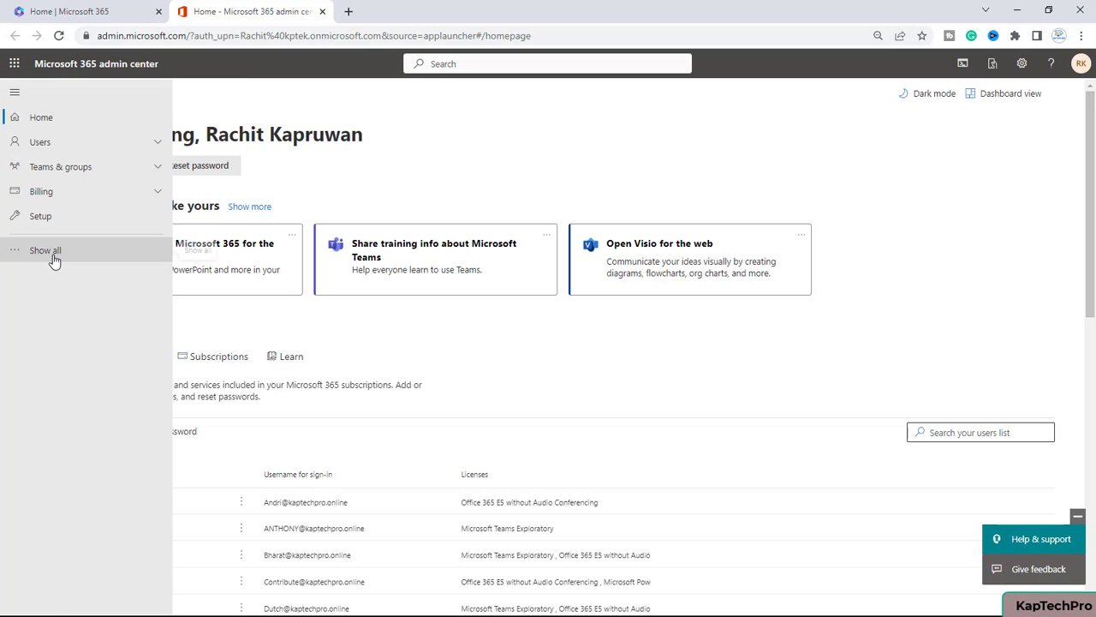
click(46, 251)
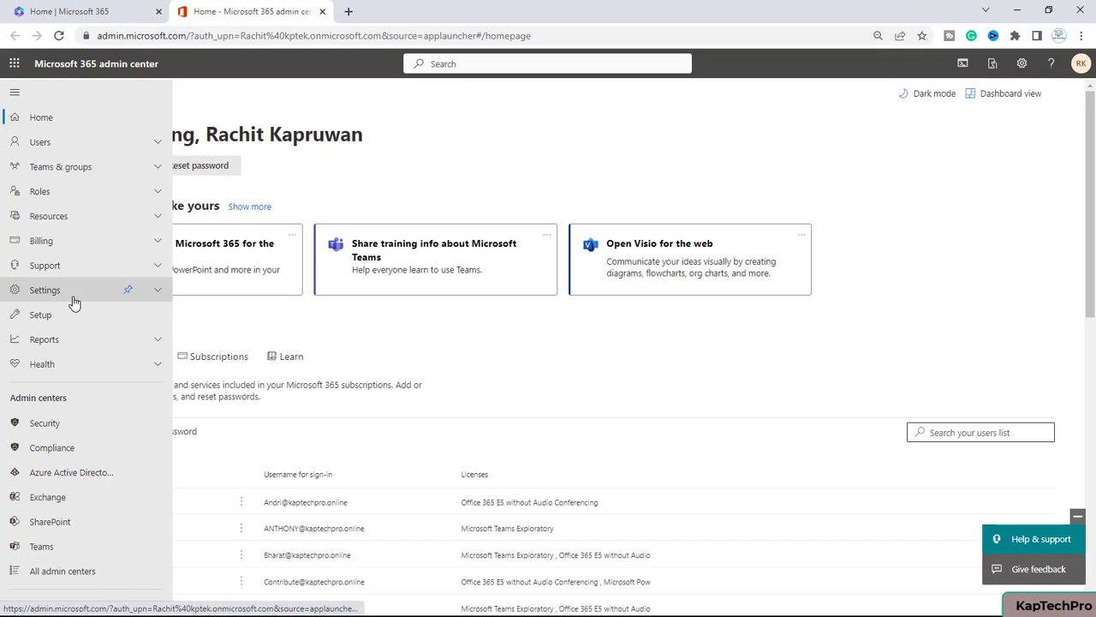
click(45, 290)
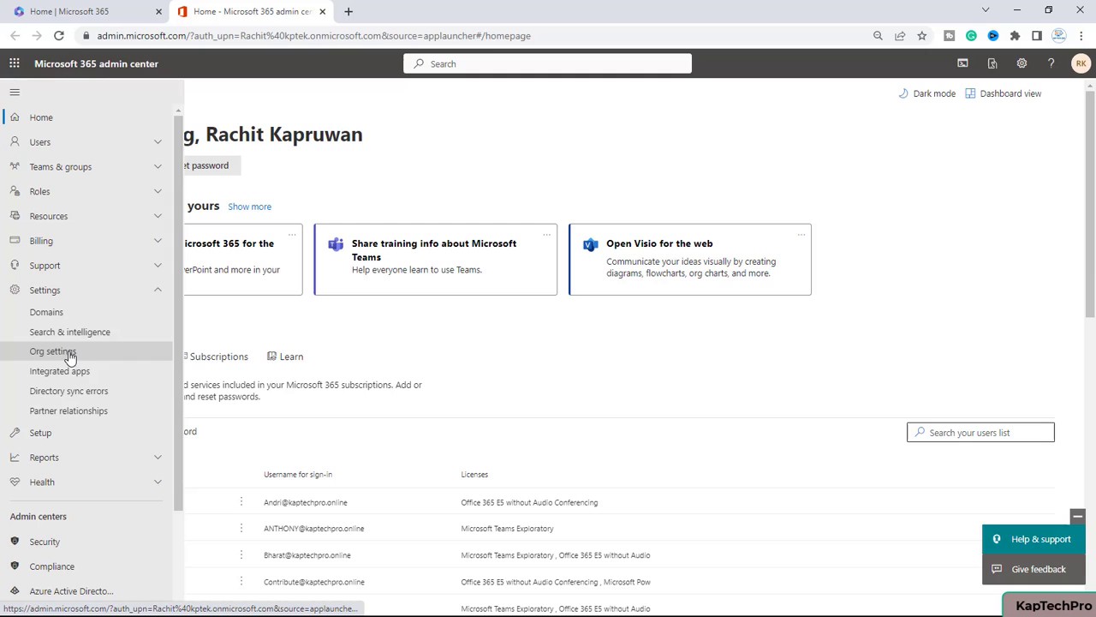
click(53, 351)
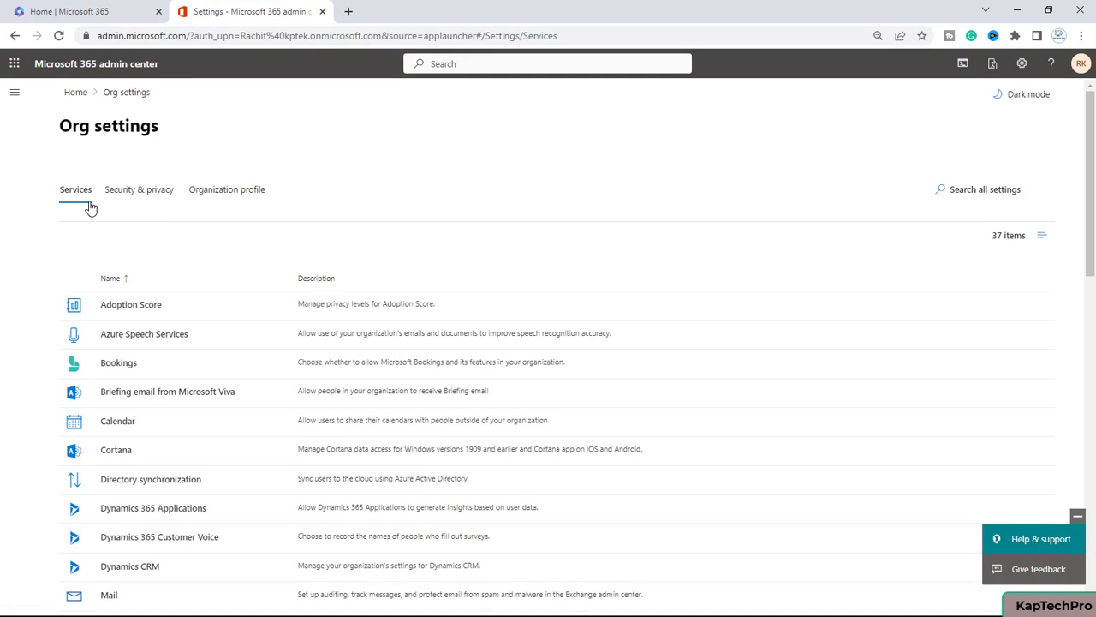
- Scroll the Services list and open the Microsoft Search in Bing homepage panel
scroll(down, 3)
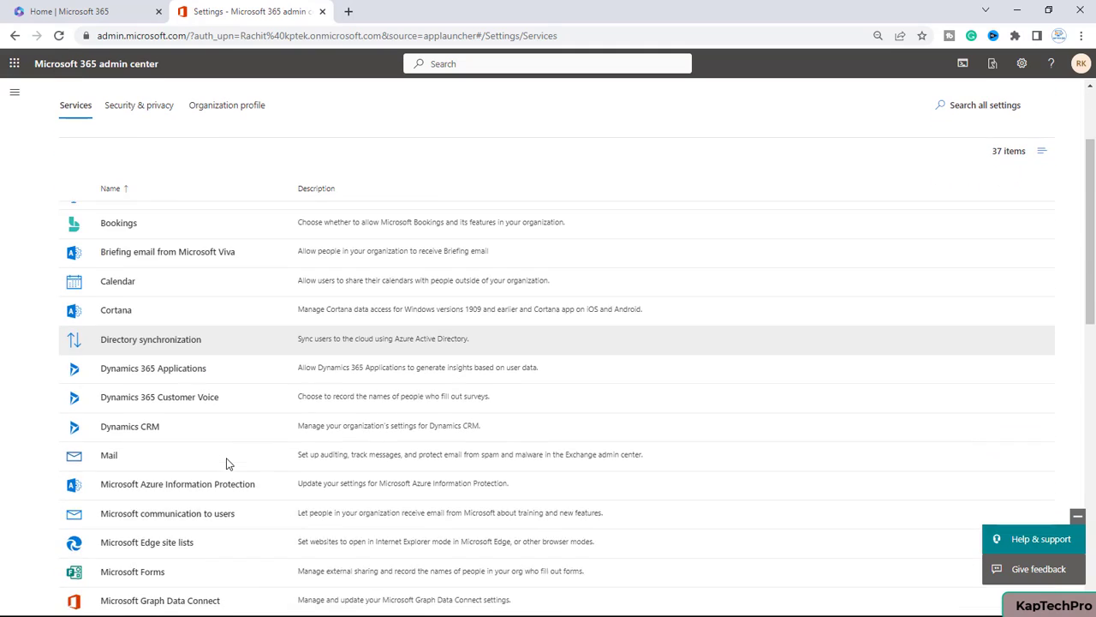
scroll(down, 3)
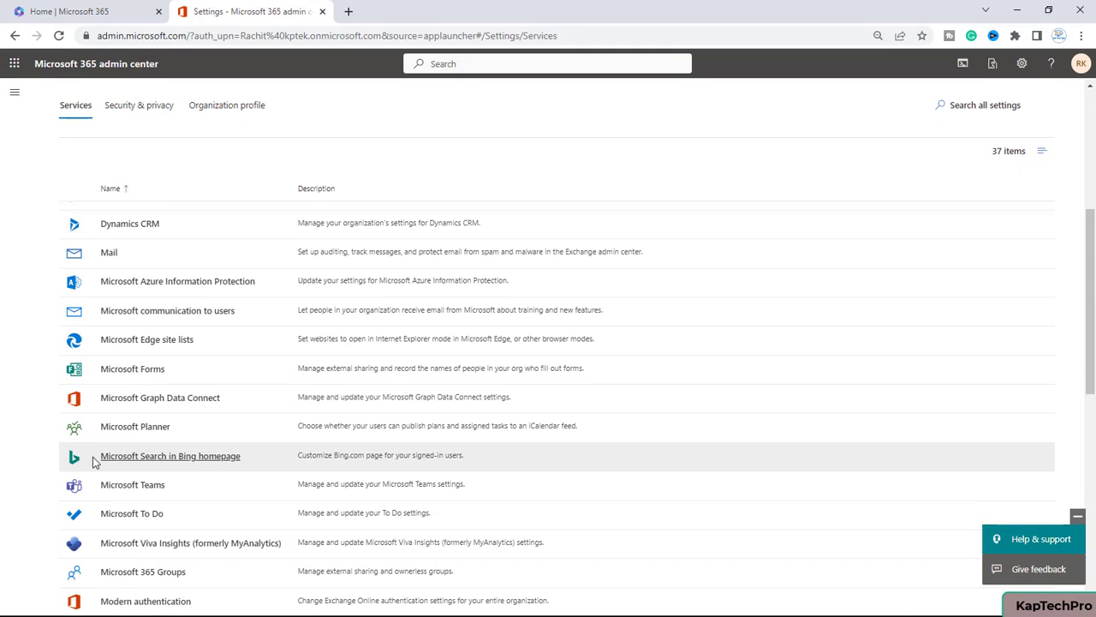
mouse_move(179, 463)
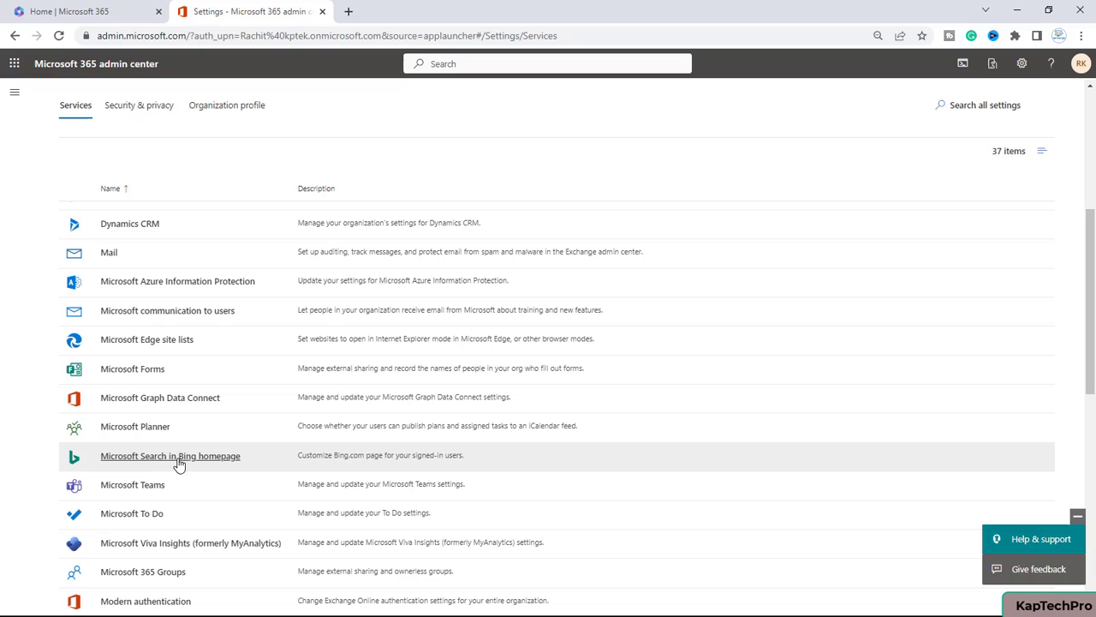
click(170, 455)
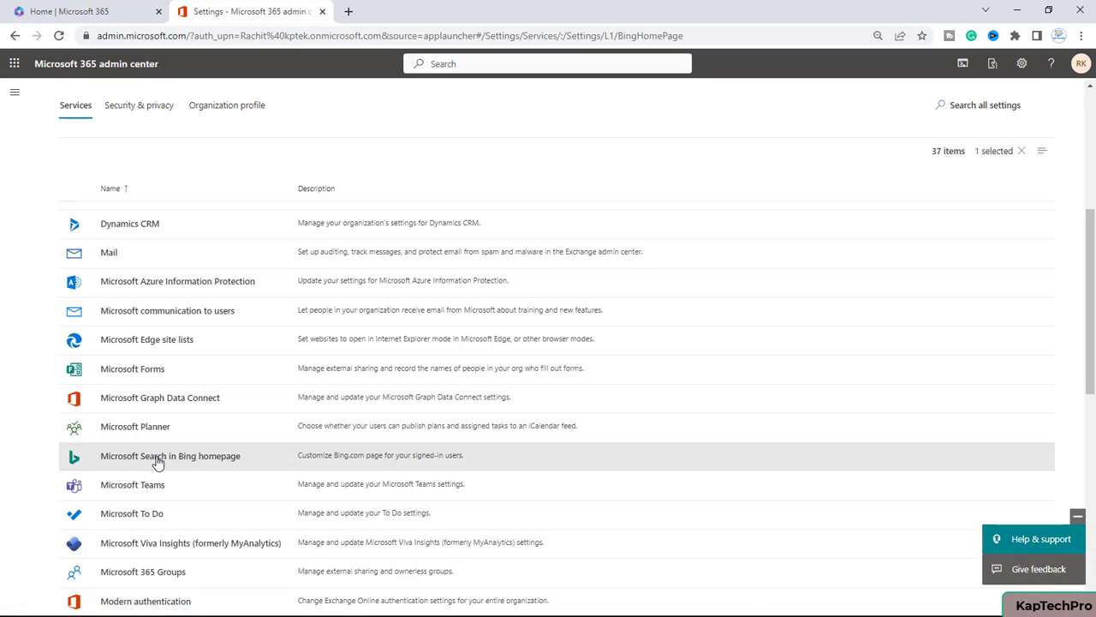
click(169, 455)
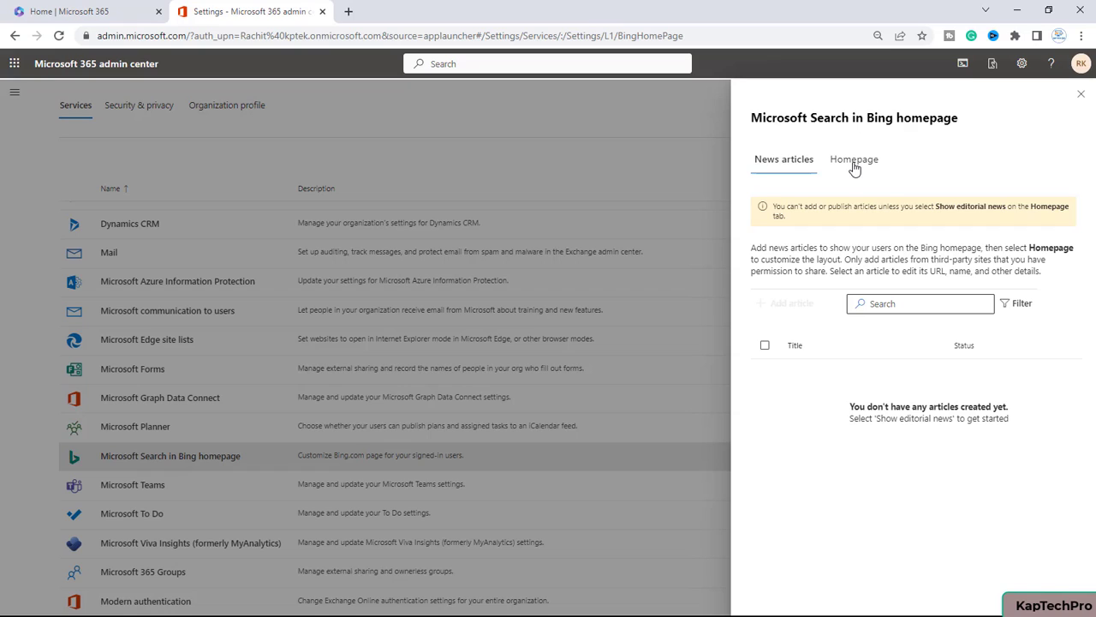
- Turn off displaying the Bing homepage for the organization on the Homepage tab, then close the panel
click(853, 159)
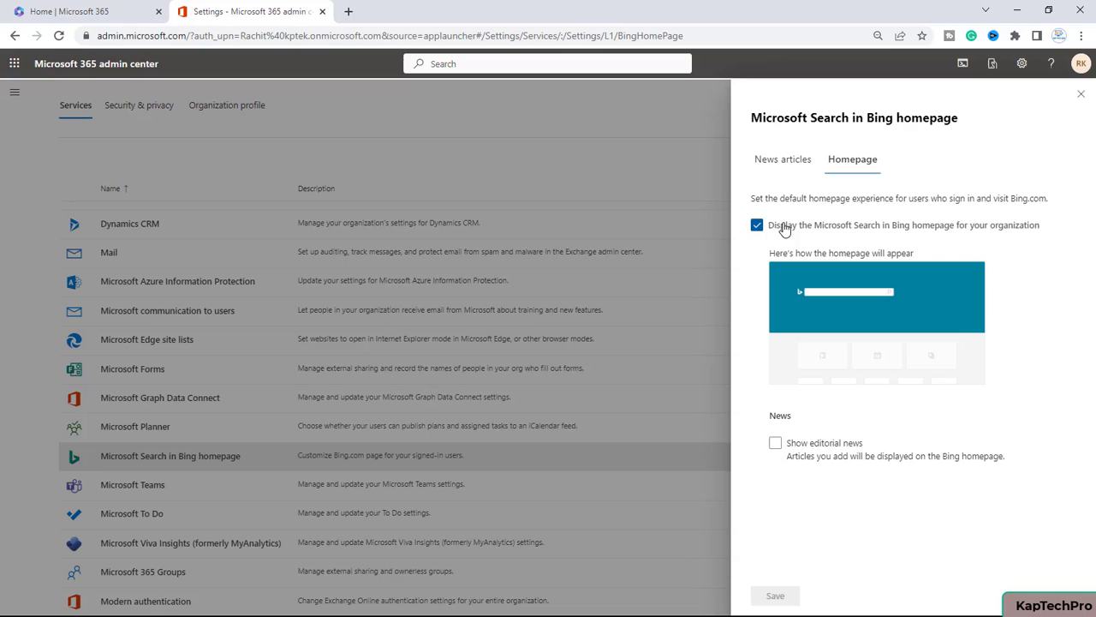
mouse_move(979, 238)
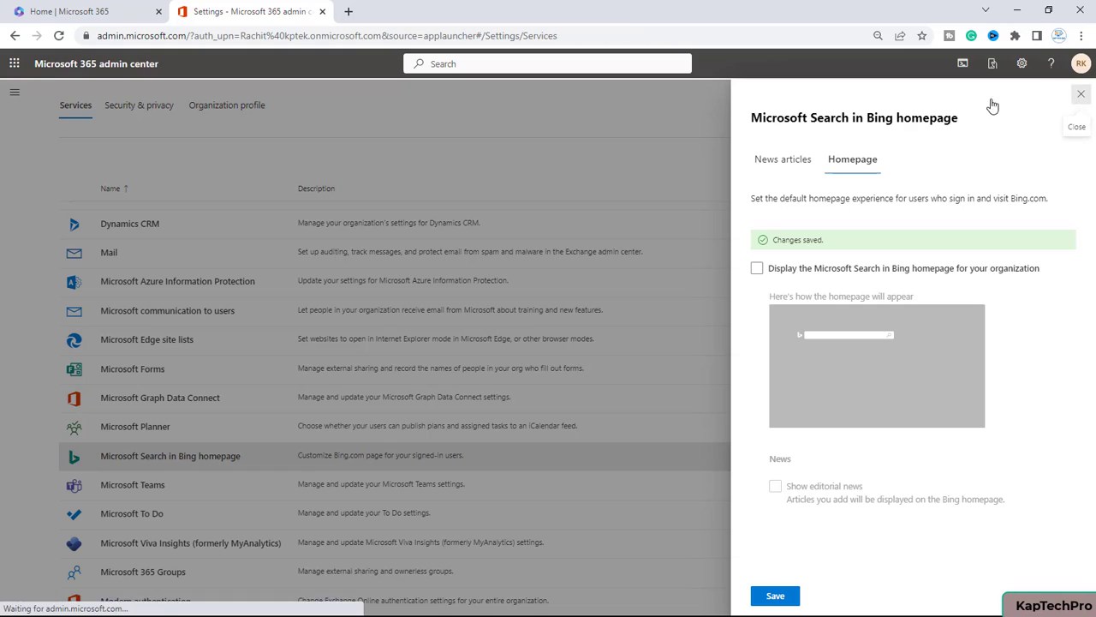
click(1081, 93)
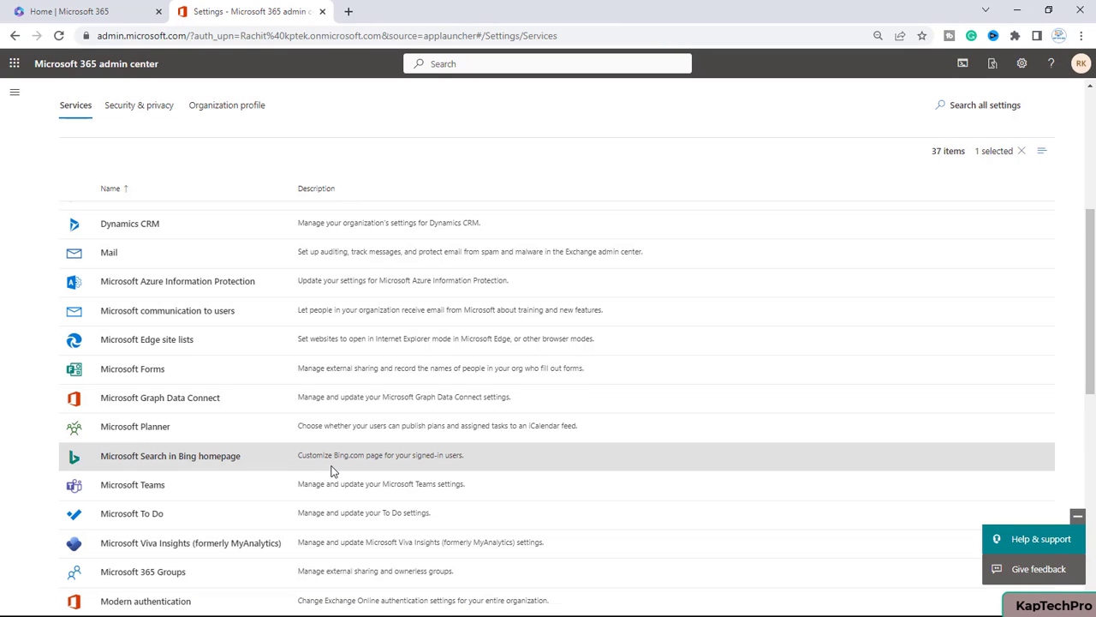
mouse_move(317, 483)
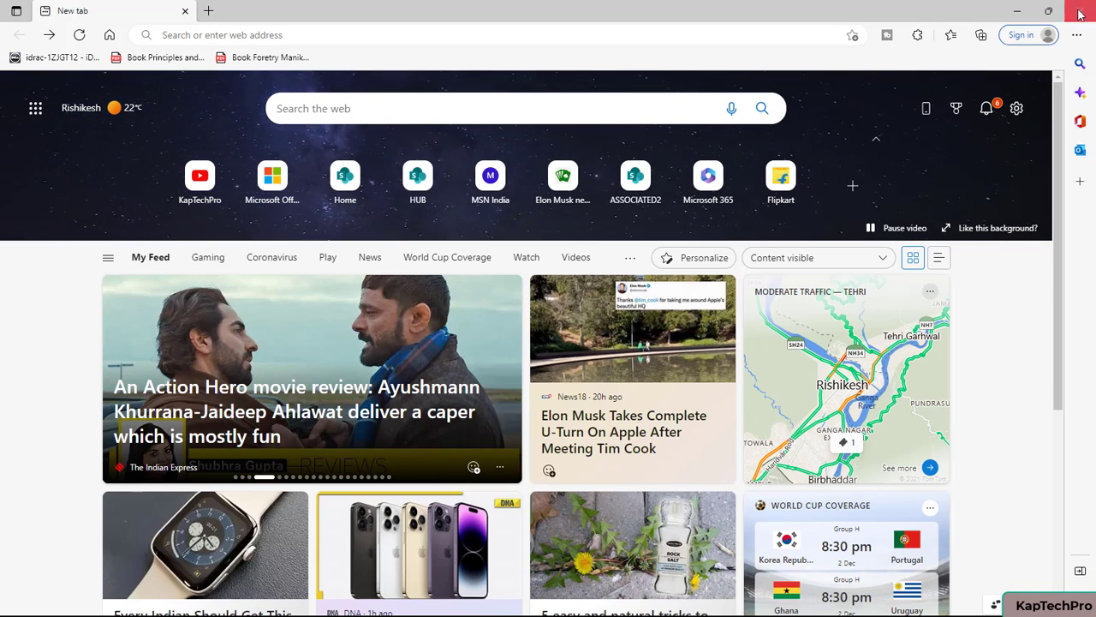
mouse_move(1078, 35)
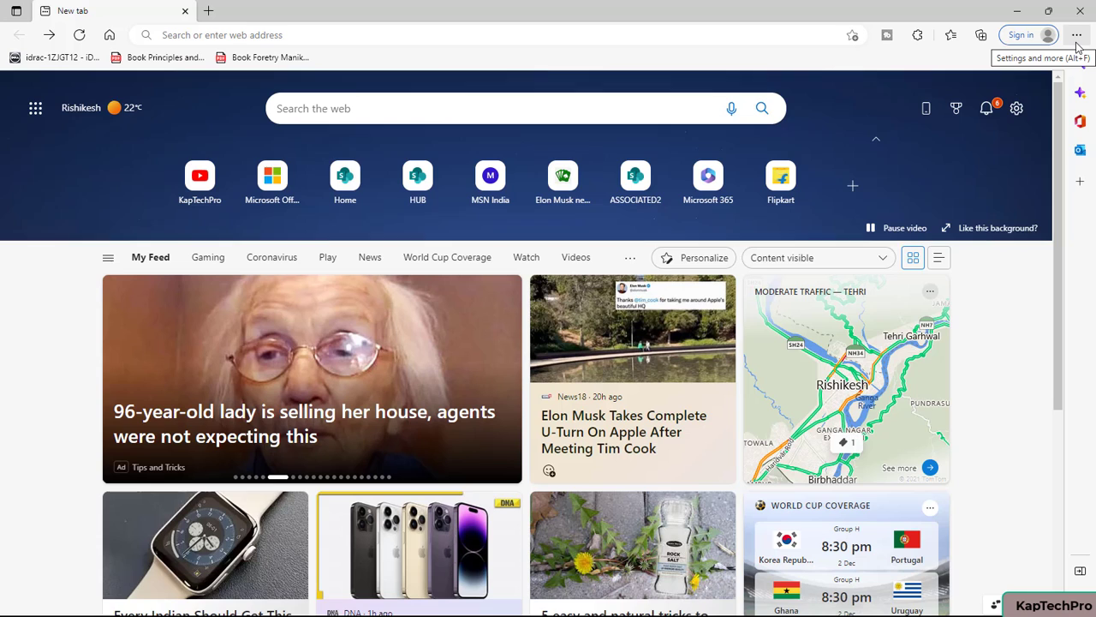
- Open a new InPrivate window from Edge's Settings and more menu
click(1077, 34)
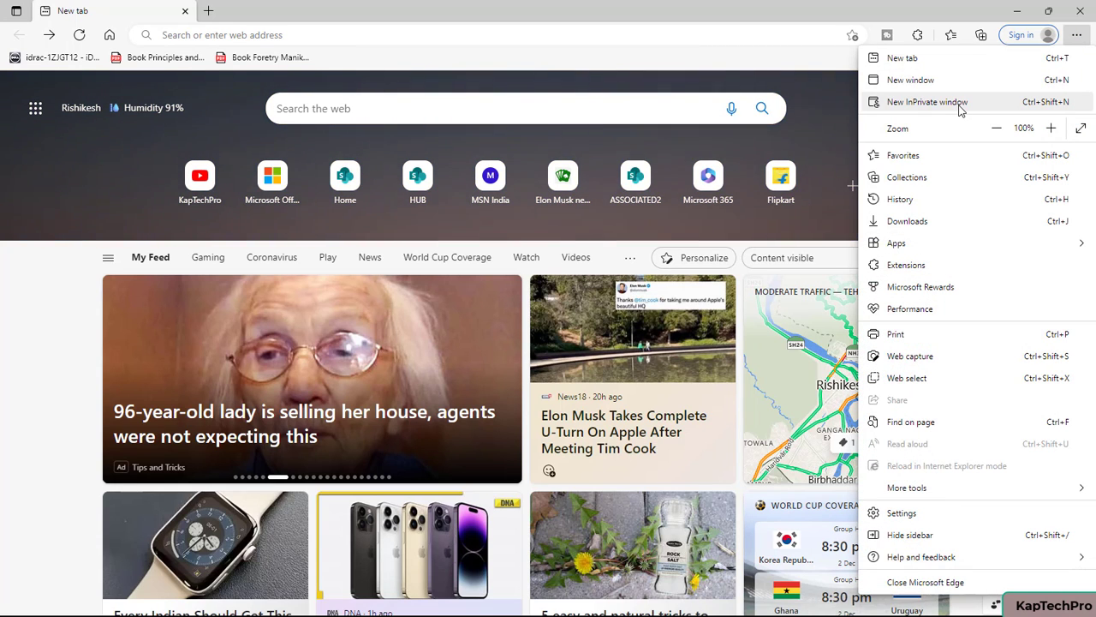
click(927, 101)
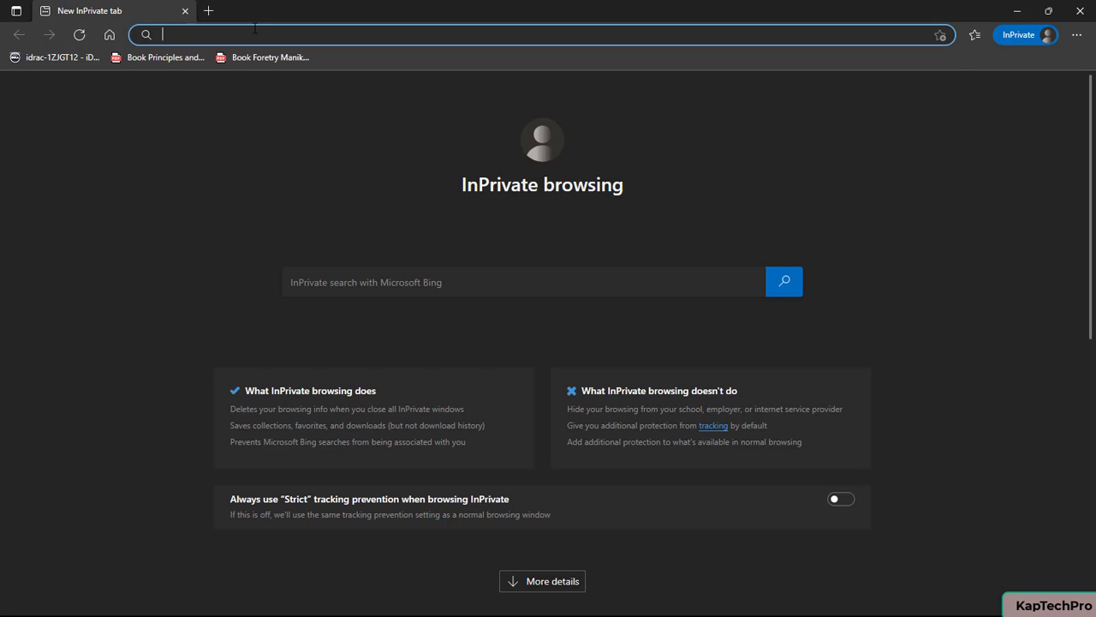
- Search 'ritika' privately in Bing and scroll the results, which show no work results
text(ritika)
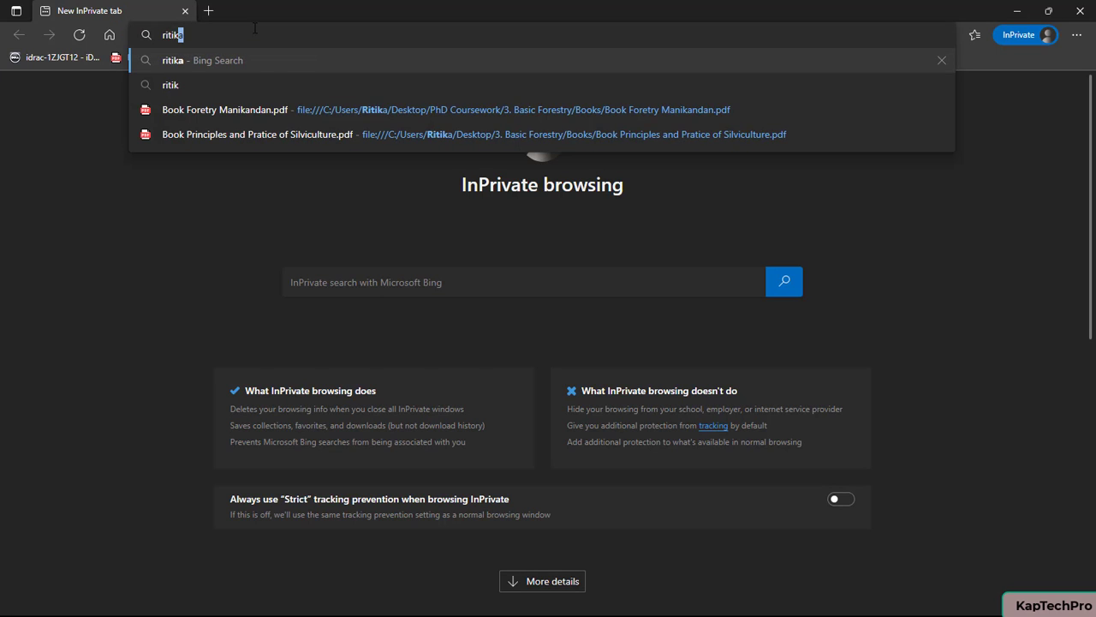
key(Return)
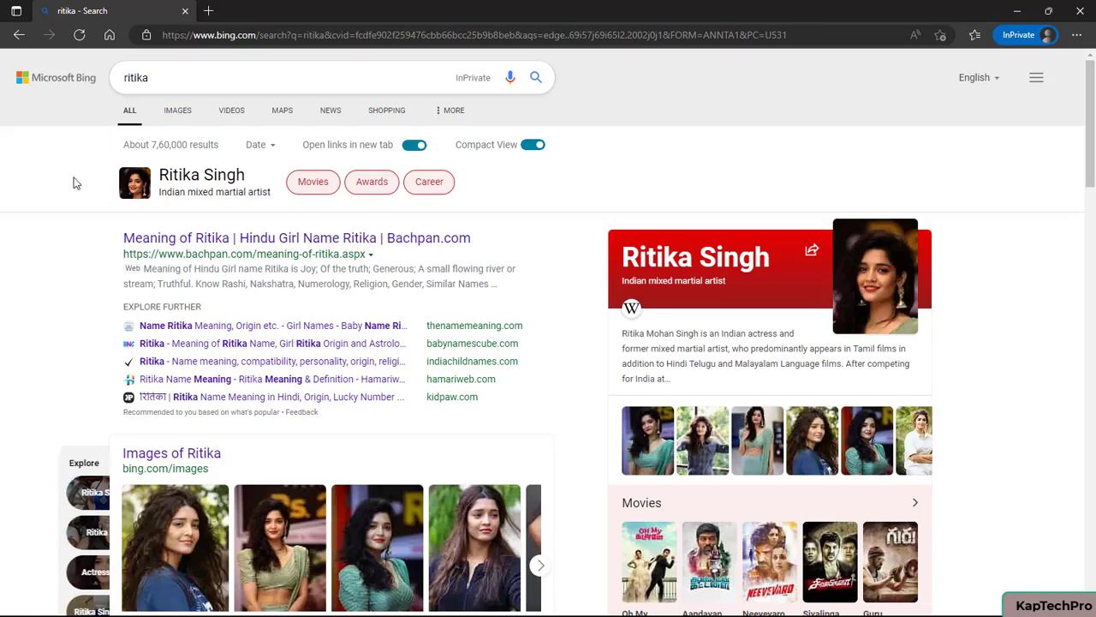
scroll(down, 3)
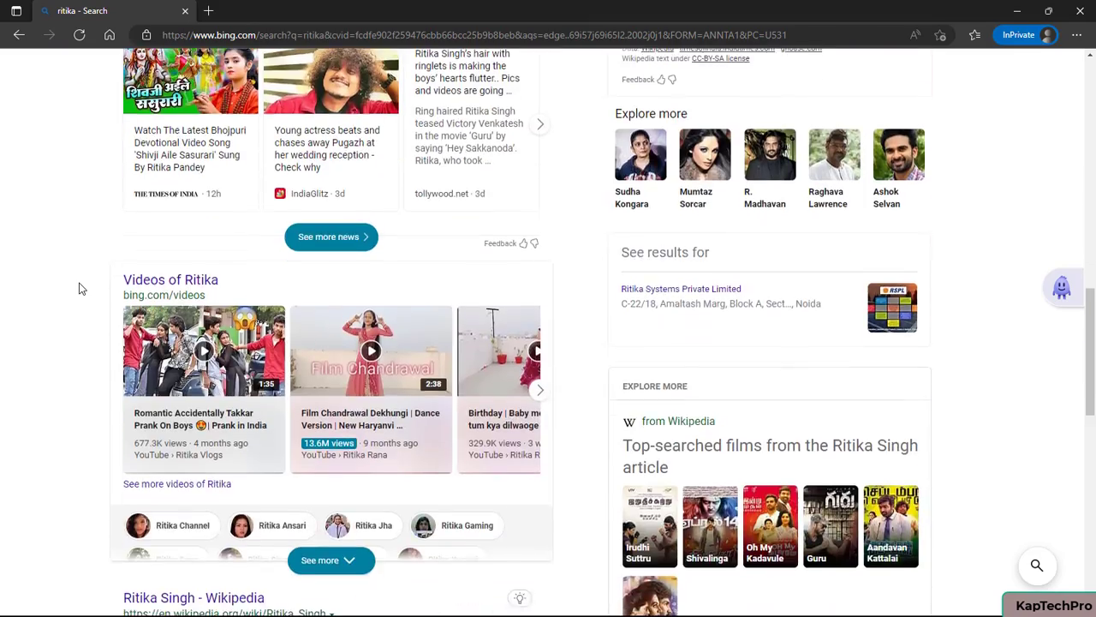
scroll(up, 3)
text(rachit)
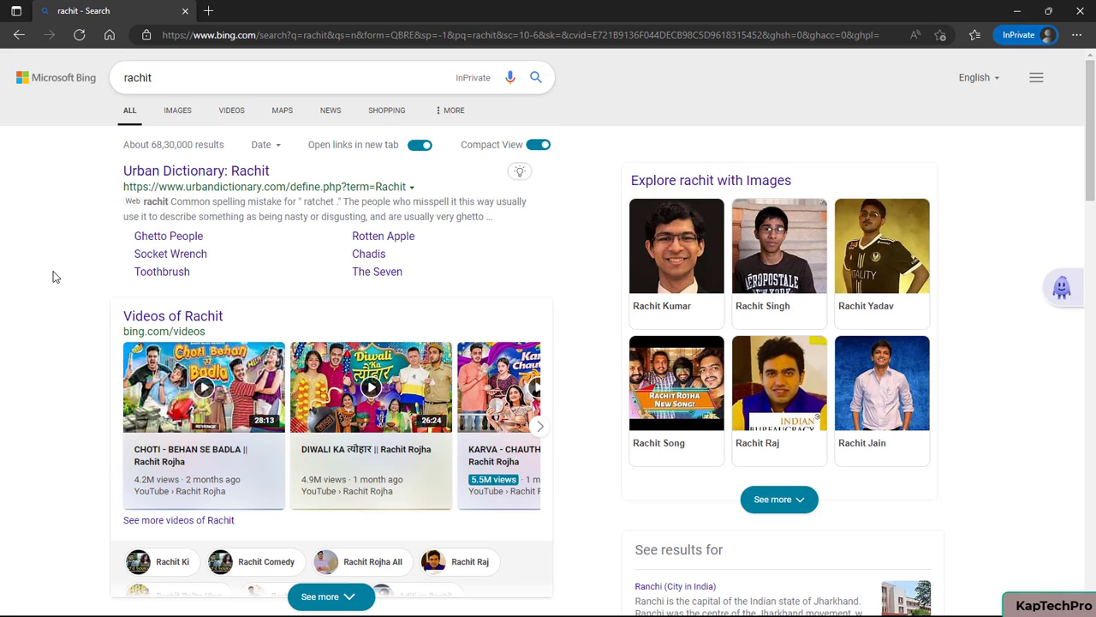
scroll(down, 3)
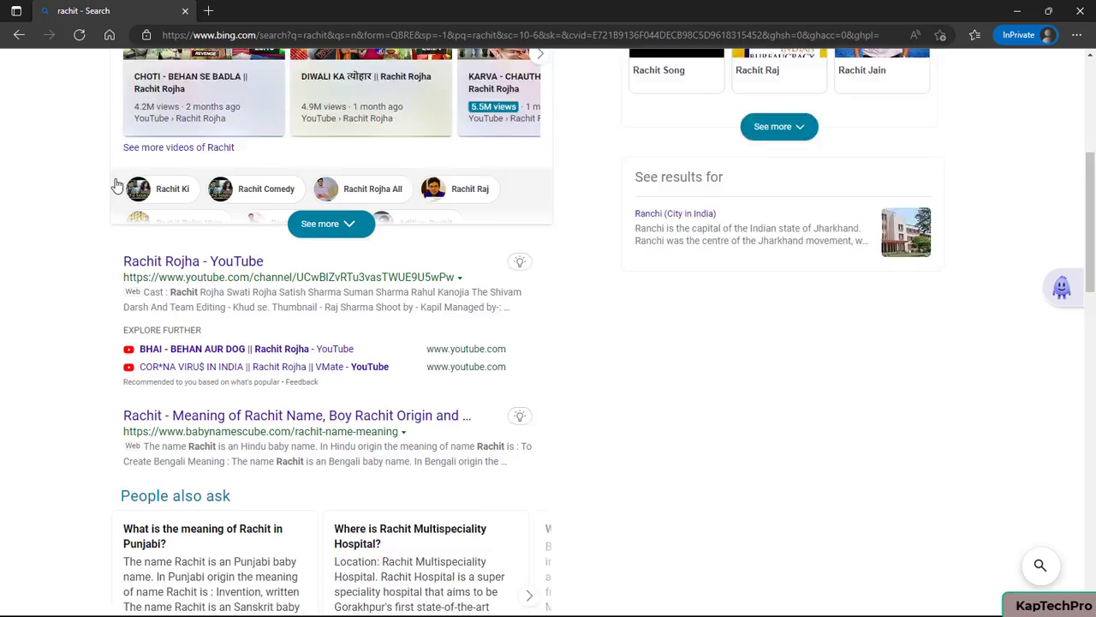
scroll(down, 3)
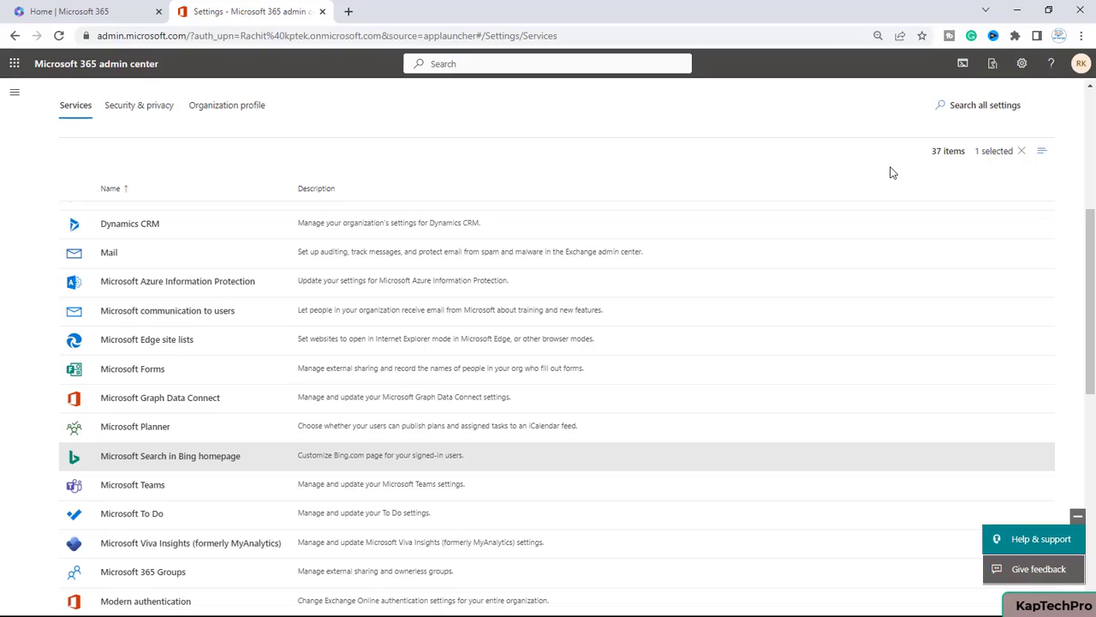
mouse_move(946, 199)
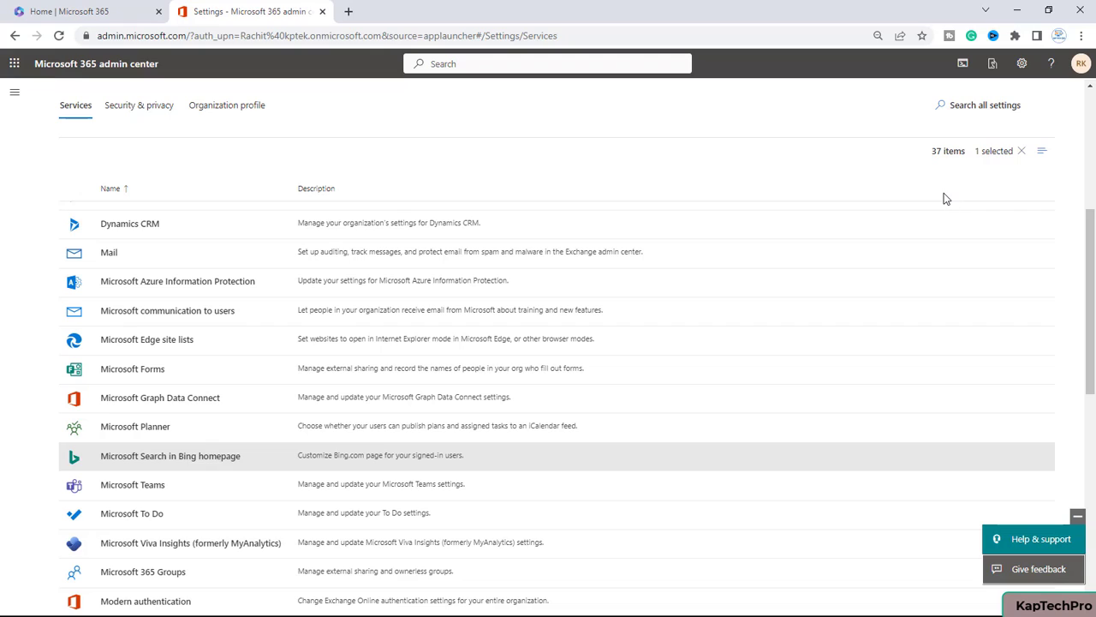
mouse_move(941, 196)
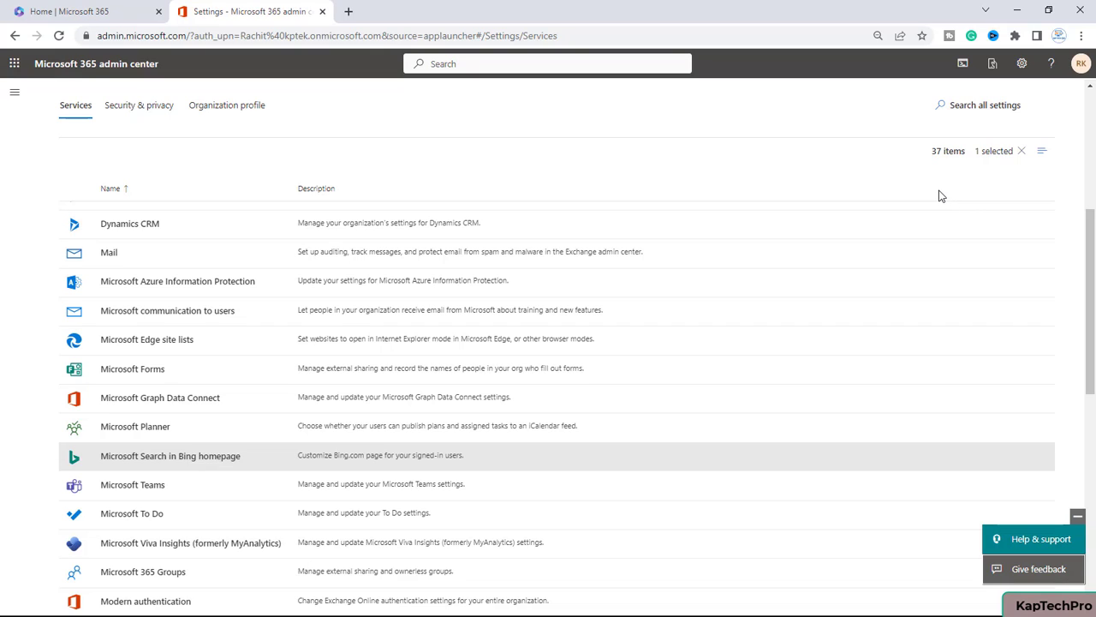